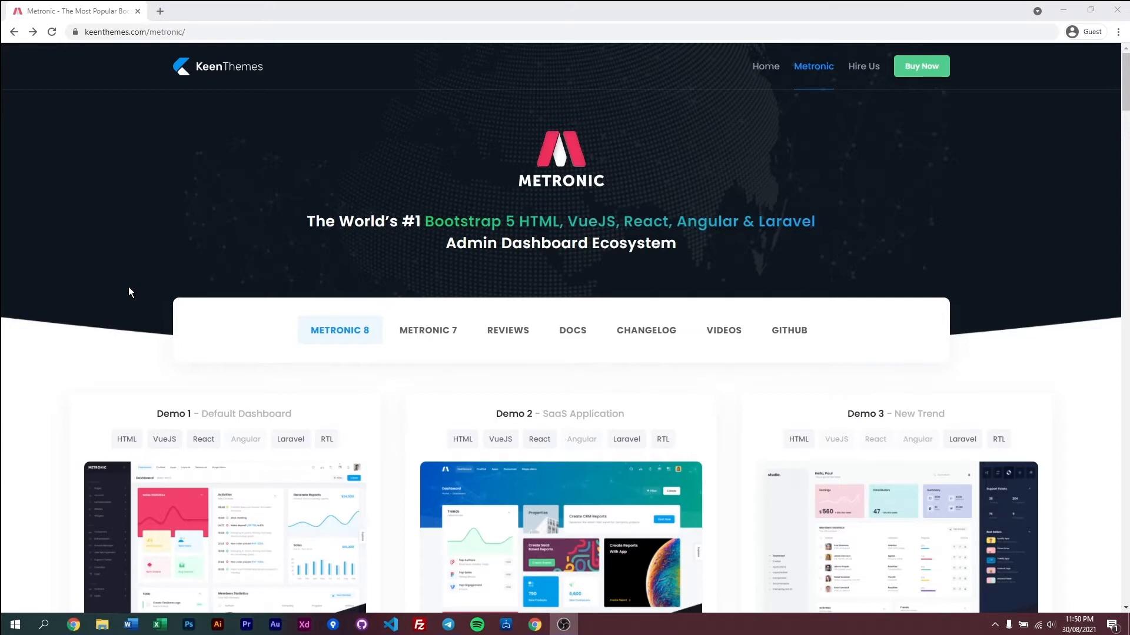
{"action": "mouse_move", "coordinate": [231, 247]}
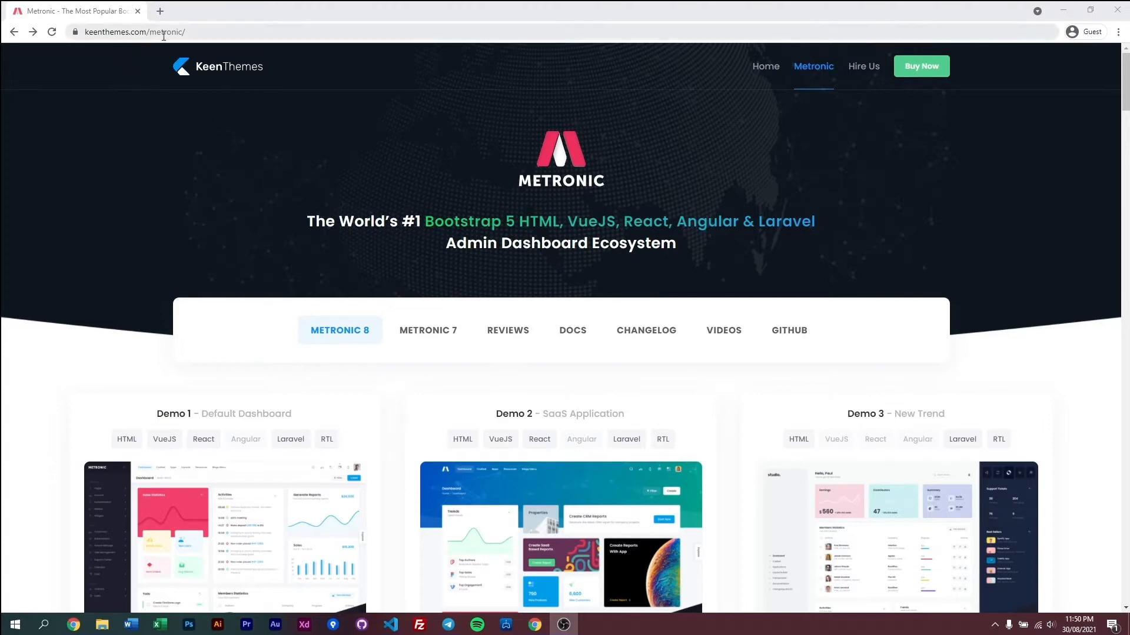
{"action": "mouse_move", "coordinate": [920, 66]}
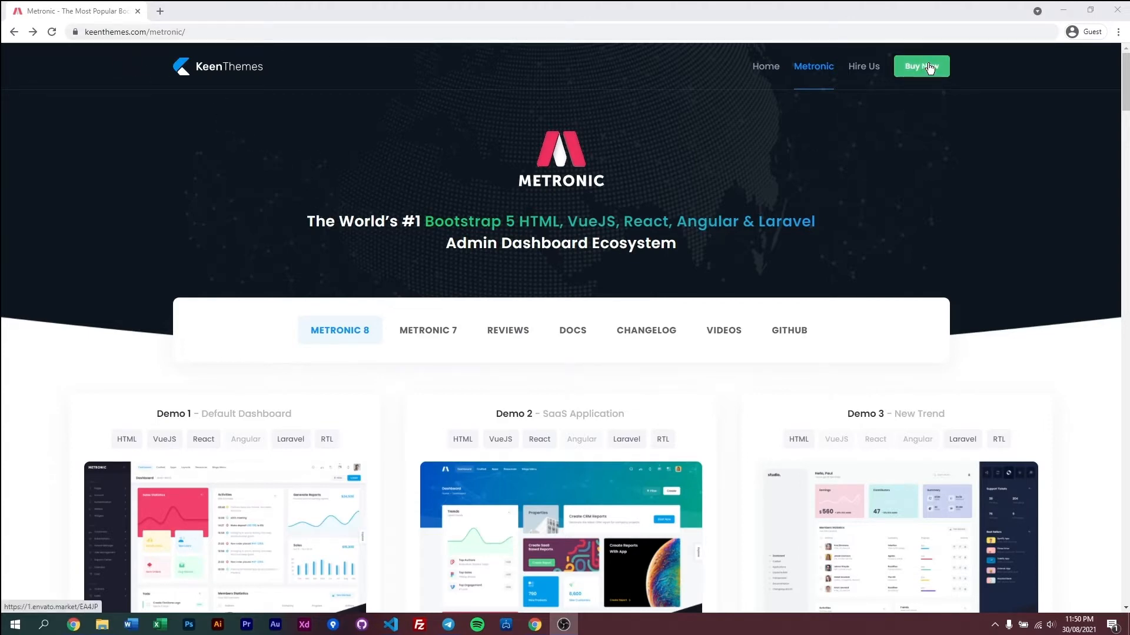
Step: Use Buy Now on keenthemes.com/metronic to reach the ThemeForest item page in a new tab
{"action": "left_click", "coordinate": [920, 66]}
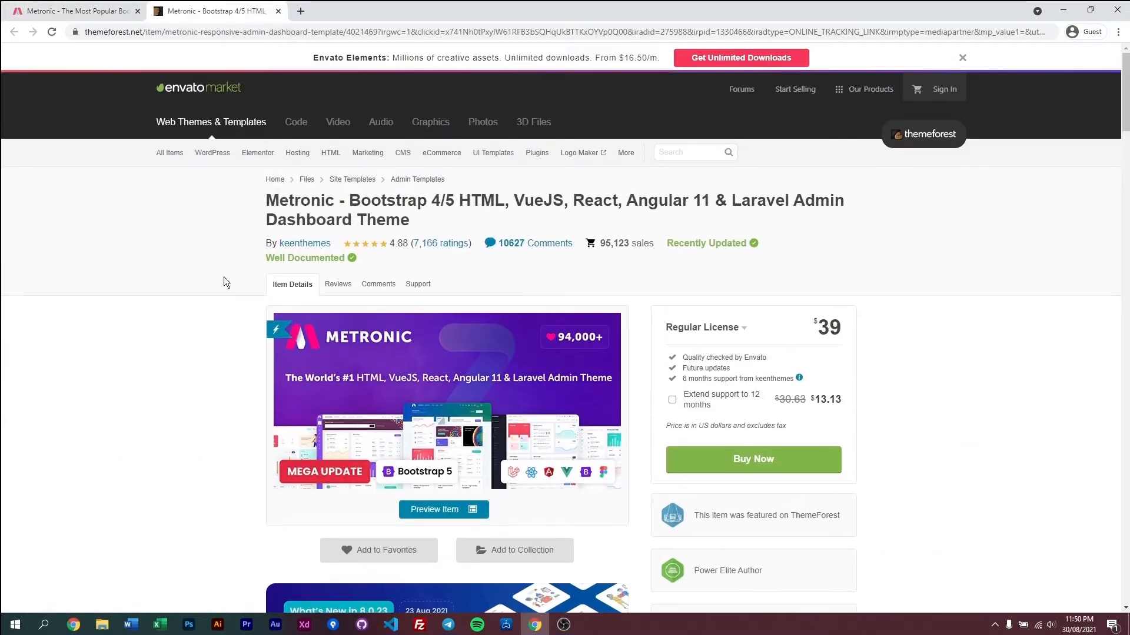
{"action": "mouse_move", "coordinate": [308, 329]}
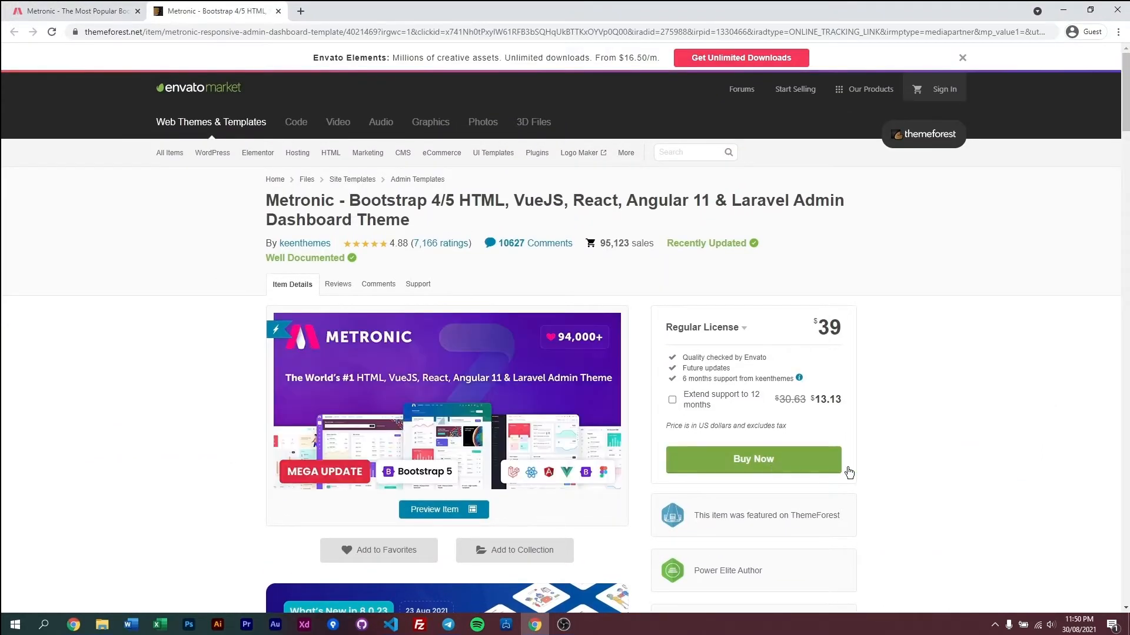
{"action": "mouse_move", "coordinate": [945, 469]}
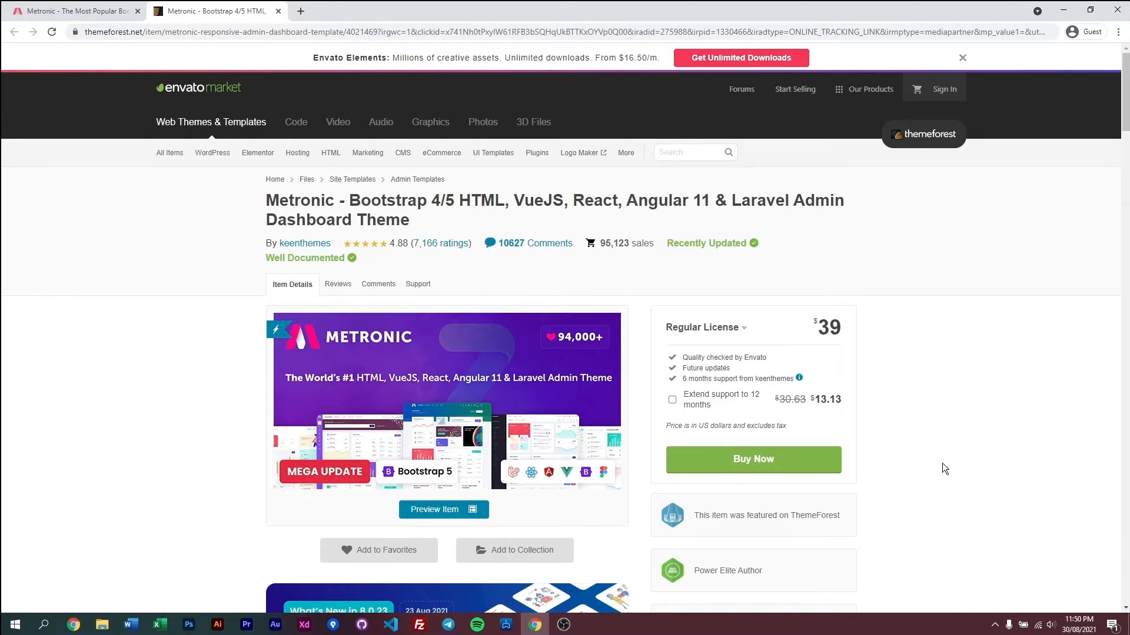
{"action": "mouse_move", "coordinate": [938, 466]}
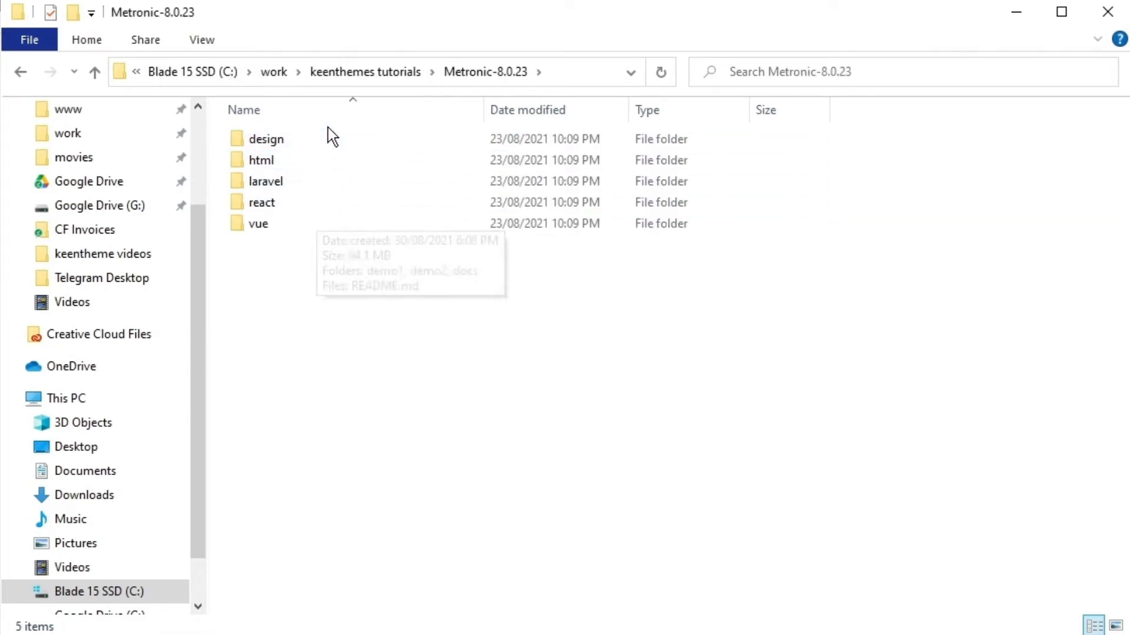
{"action": "mouse_move", "coordinate": [400, 361]}
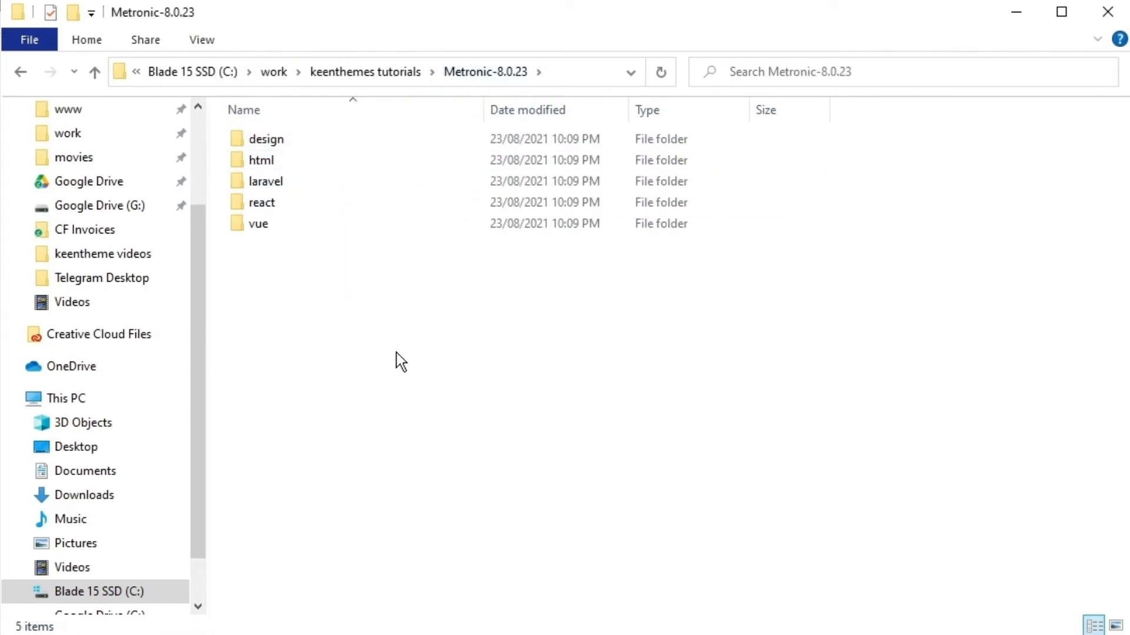
Step: Look inside the design folder, then return to the Metronic-8.0.23 root
{"action": "left_click", "coordinate": [266, 139]}
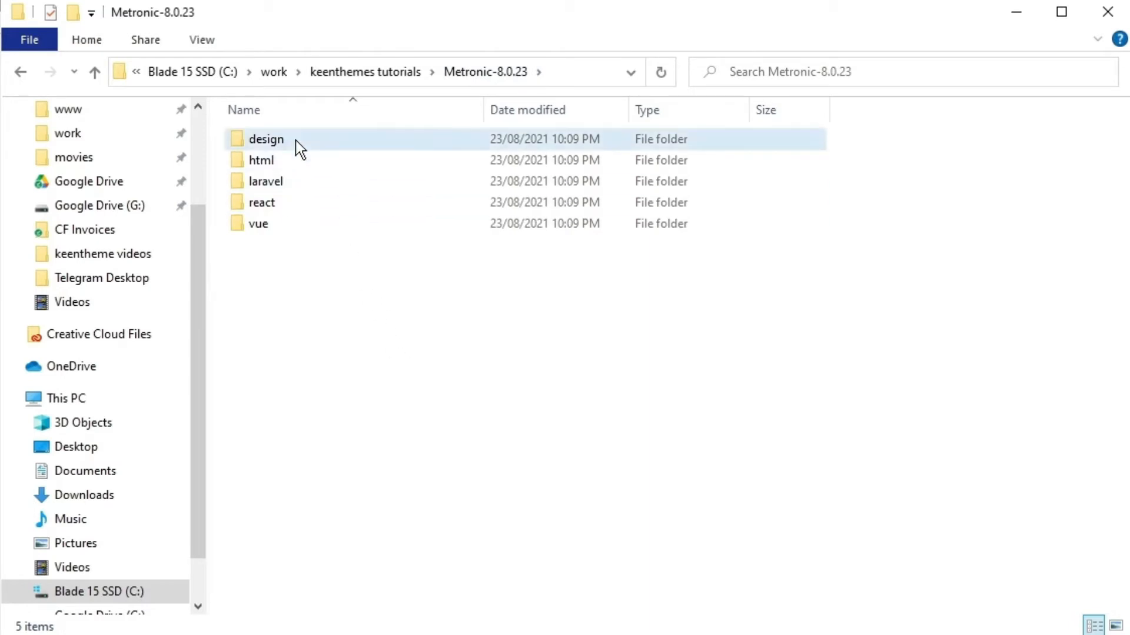
{"action": "double_click", "coordinate": [265, 139]}
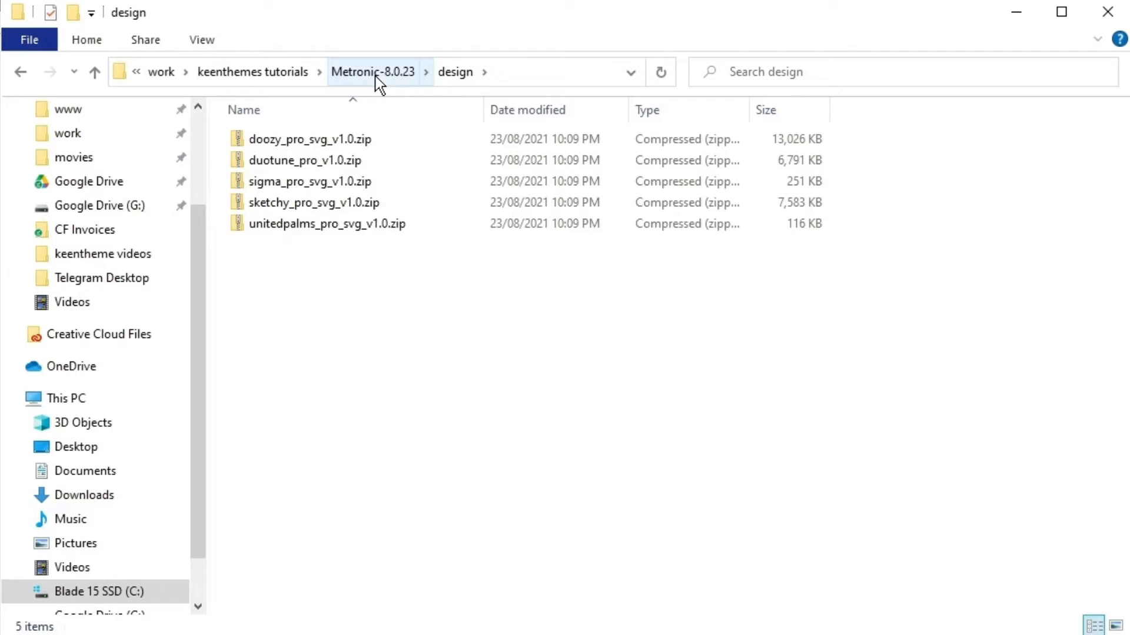
{"action": "left_click", "coordinate": [373, 72]}
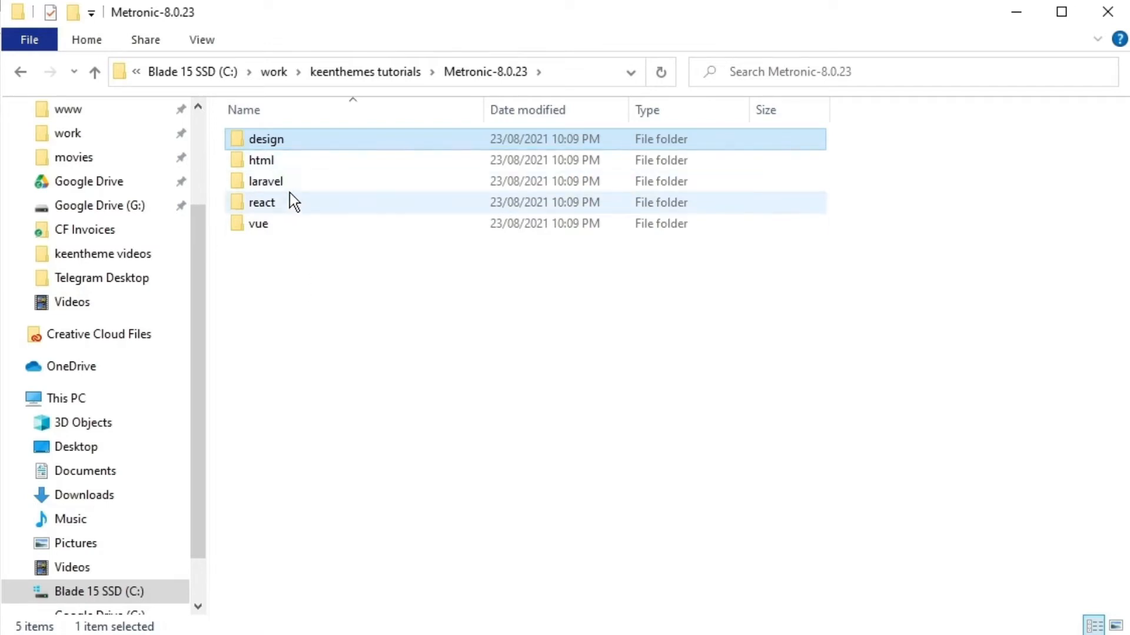
{"action": "mouse_move", "coordinate": [292, 227]}
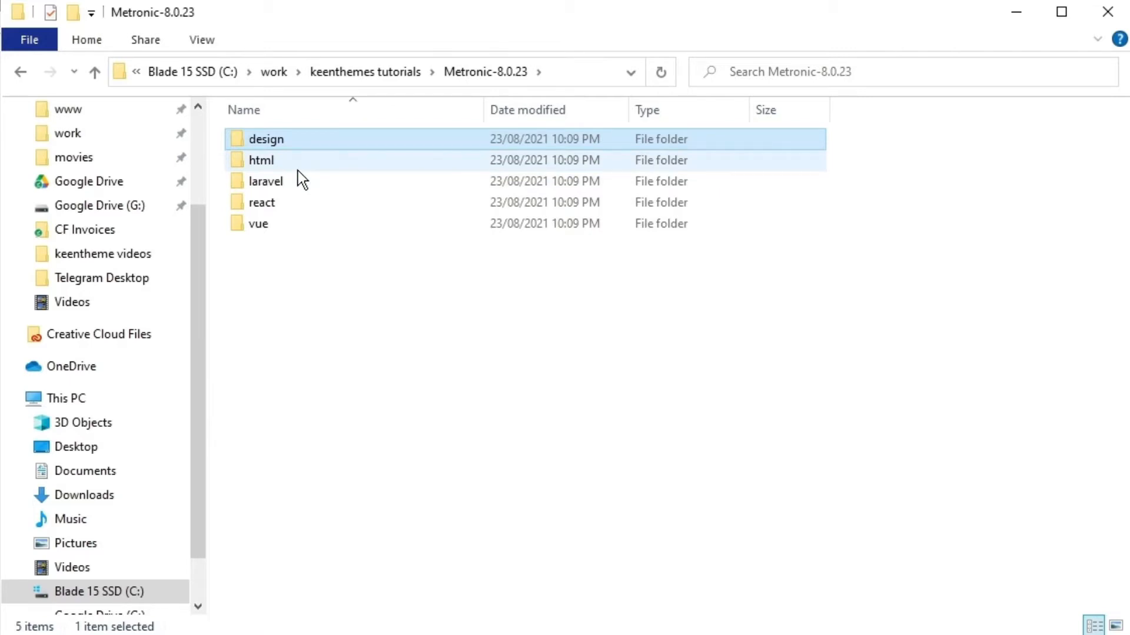
Step: Browse html > theme > demo1 > dist and launch demo1's index.html in the browser
{"action": "double_click", "coordinate": [262, 160]}
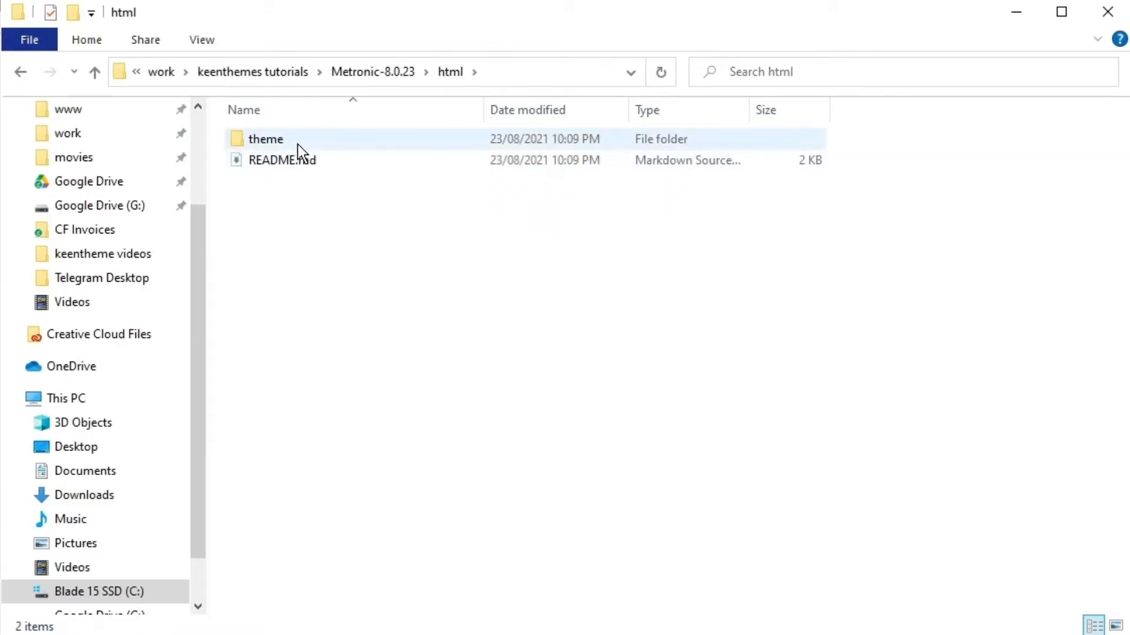
{"action": "double_click", "coordinate": [264, 139]}
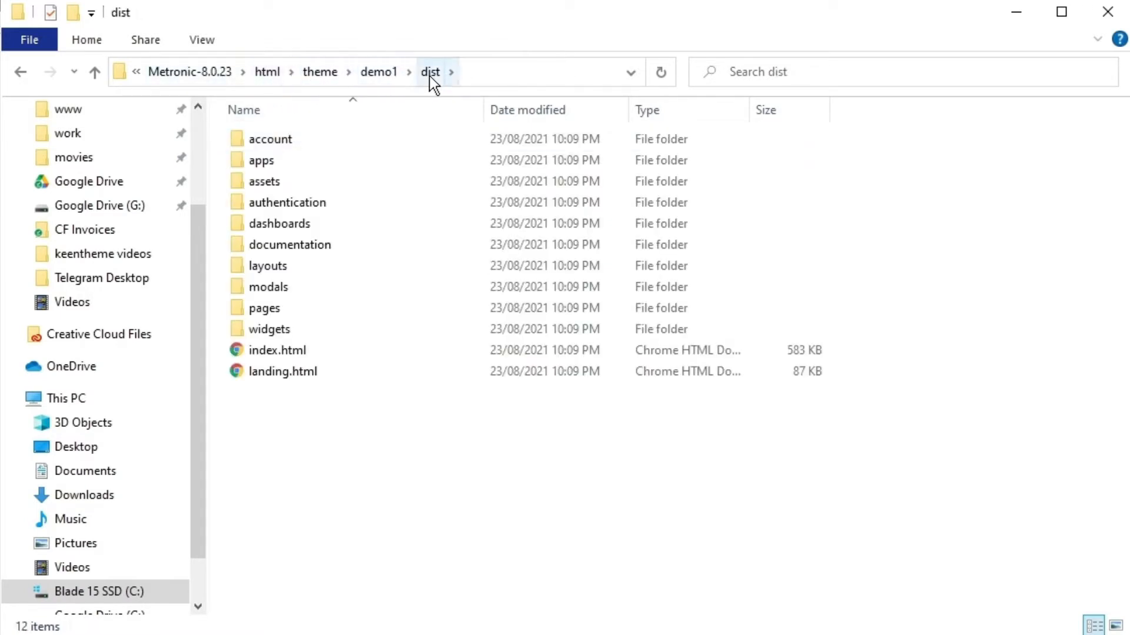
{"action": "left_click_drag", "start_coordinate": [276, 349], "coordinate": [283, 310]}
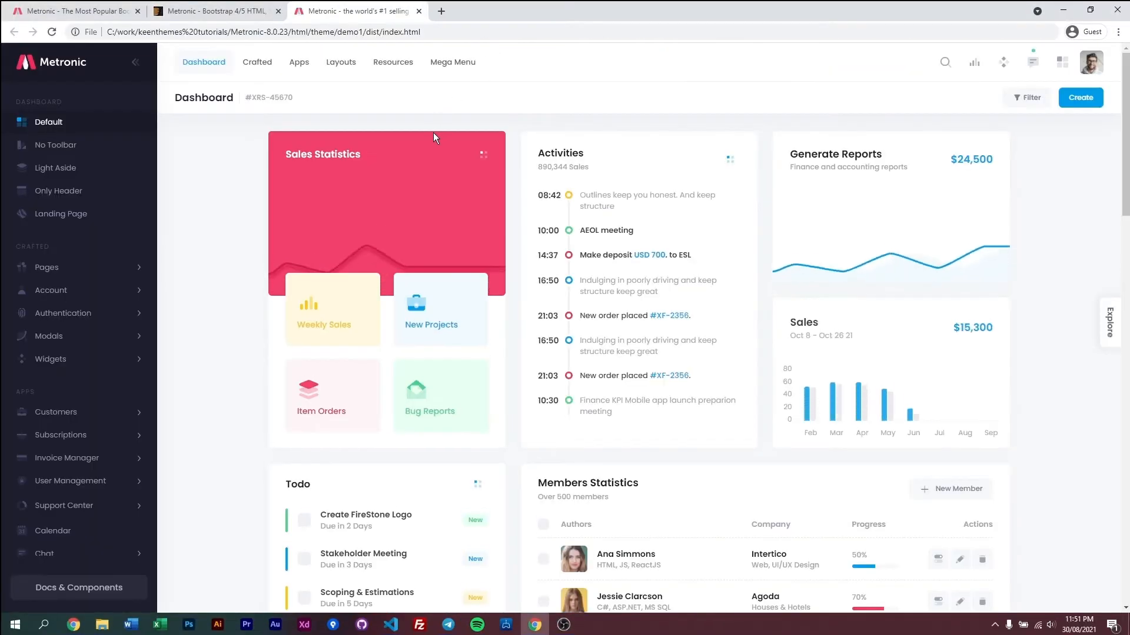
{"action": "mouse_move", "coordinate": [53, 530]}
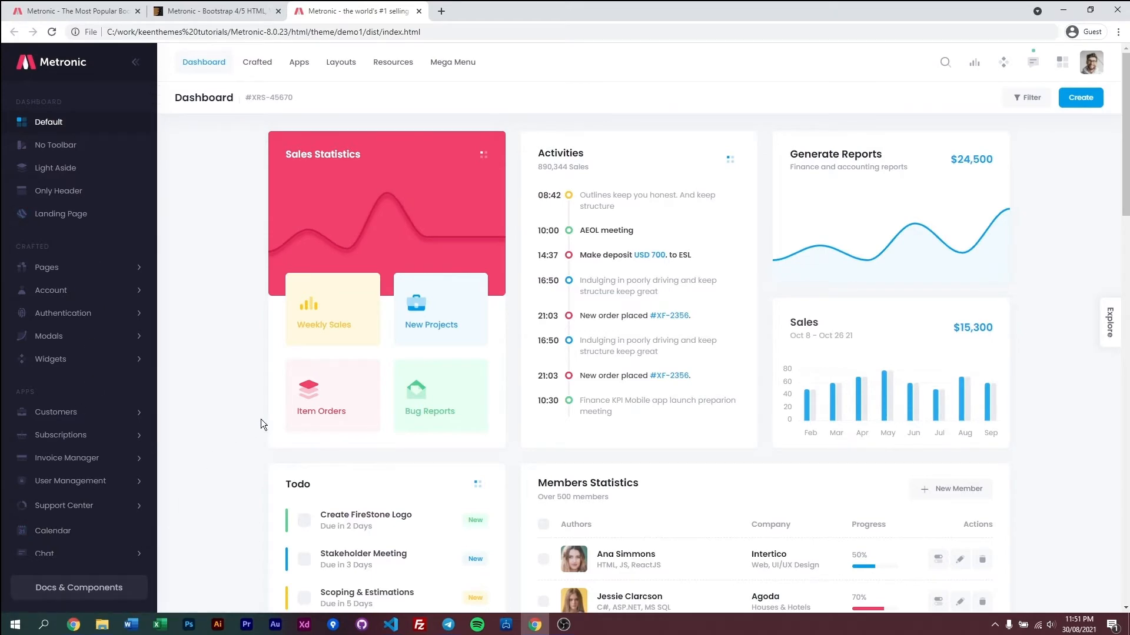
{"action": "mouse_move", "coordinate": [229, 432]}
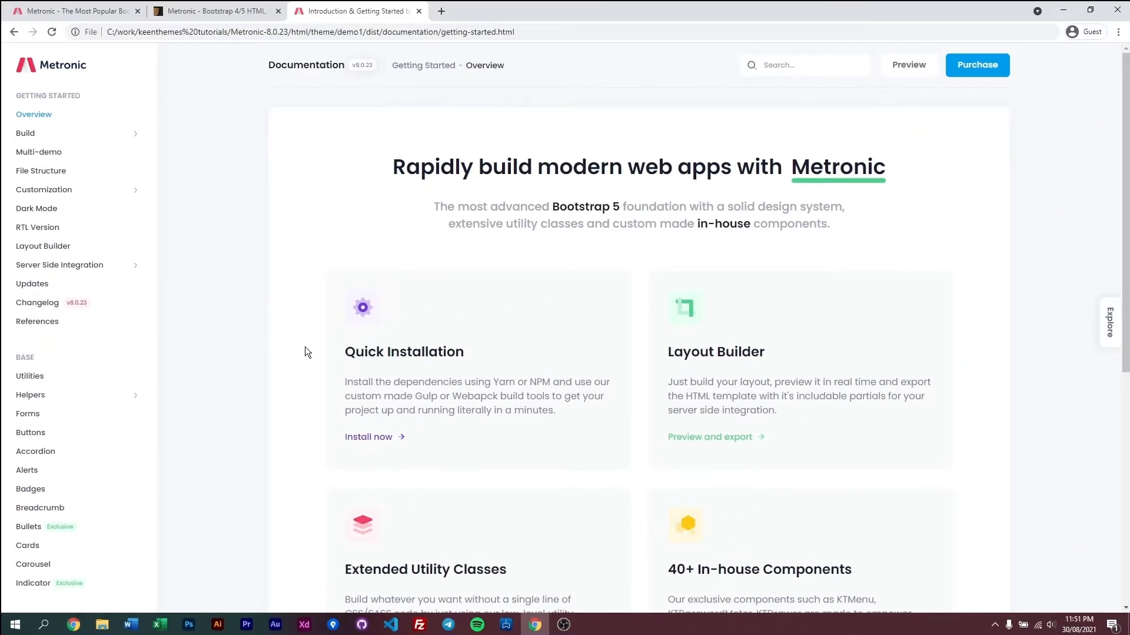
Step: Reach the Webpack quick start in the docs and follow its Node.js download link
{"action": "left_click", "coordinate": [24, 133]}
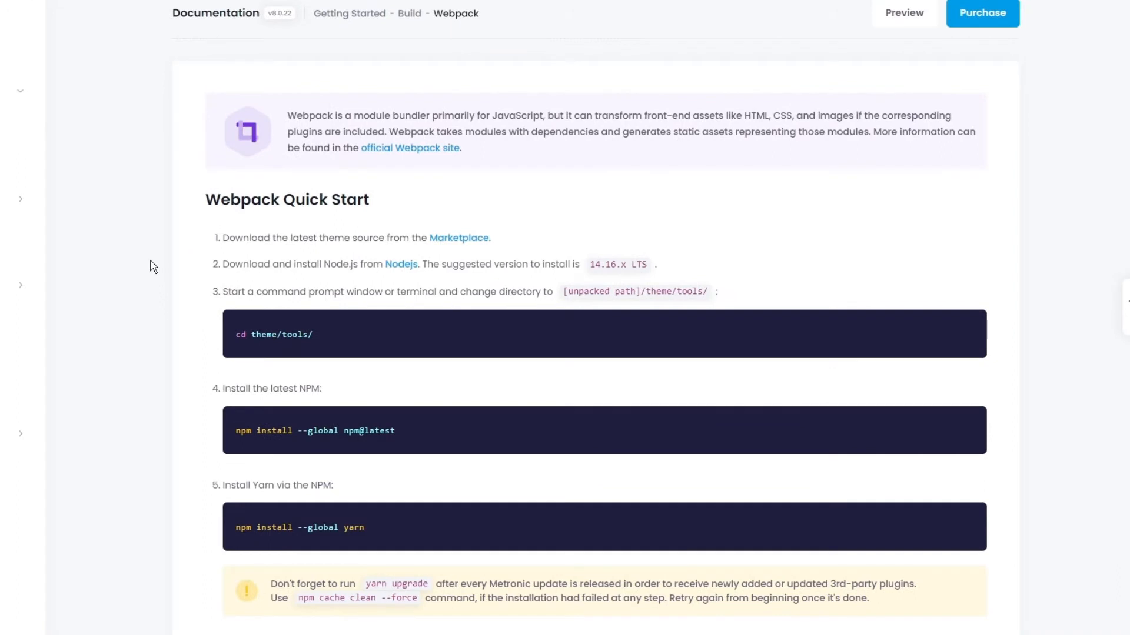
{"action": "mouse_move", "coordinate": [259, 275]}
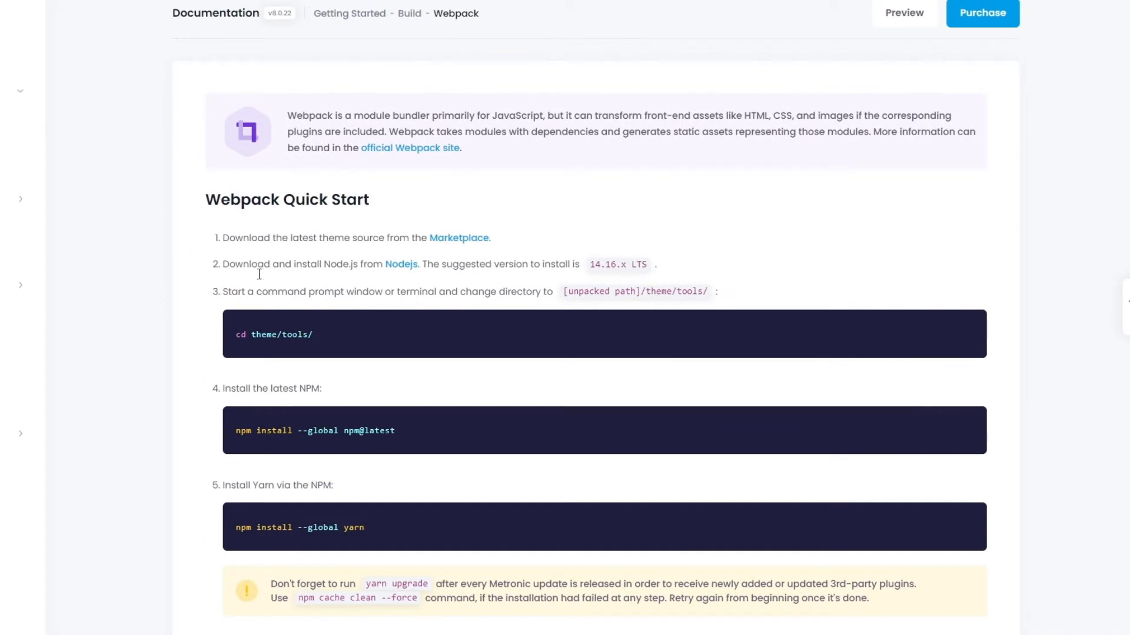
{"action": "mouse_move", "coordinate": [302, 280]}
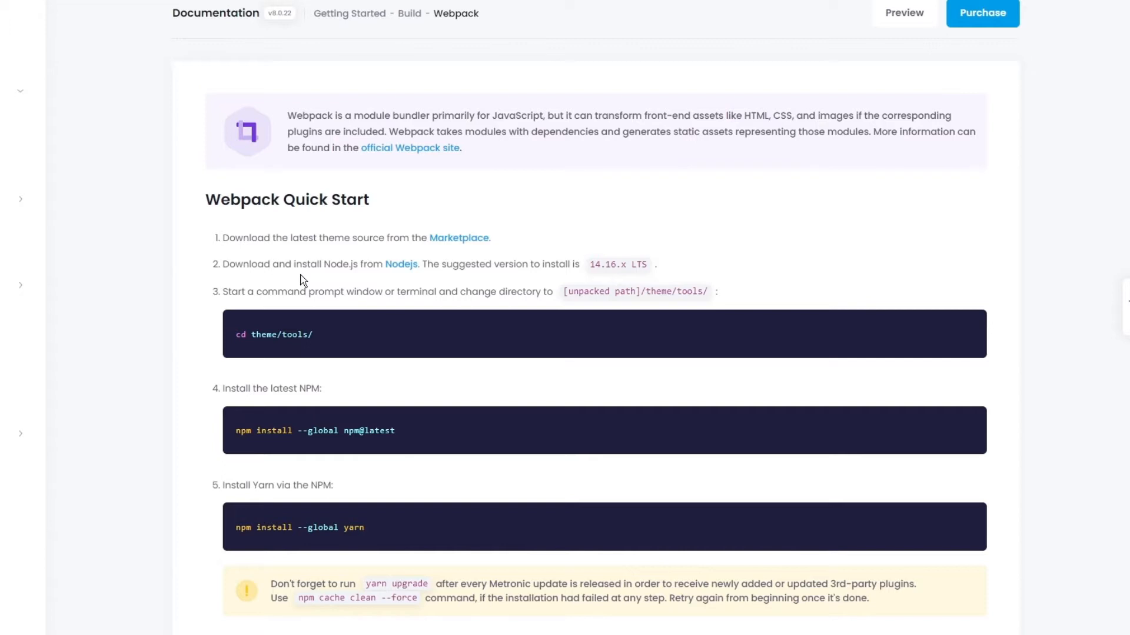
{"action": "mouse_move", "coordinate": [333, 255]}
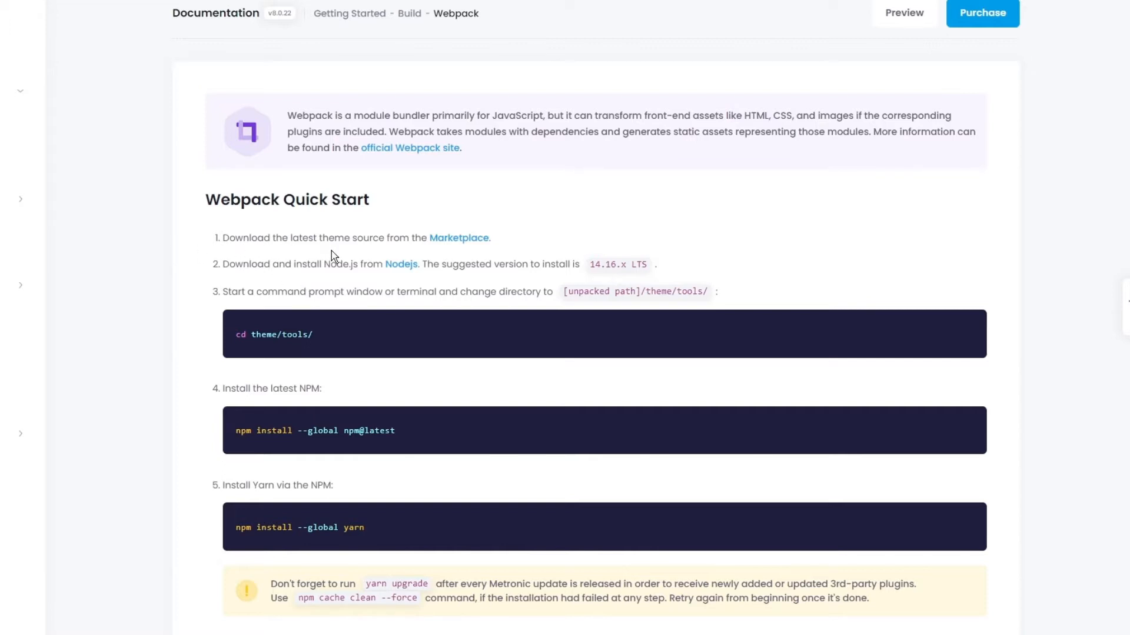
{"action": "mouse_move", "coordinate": [460, 243]}
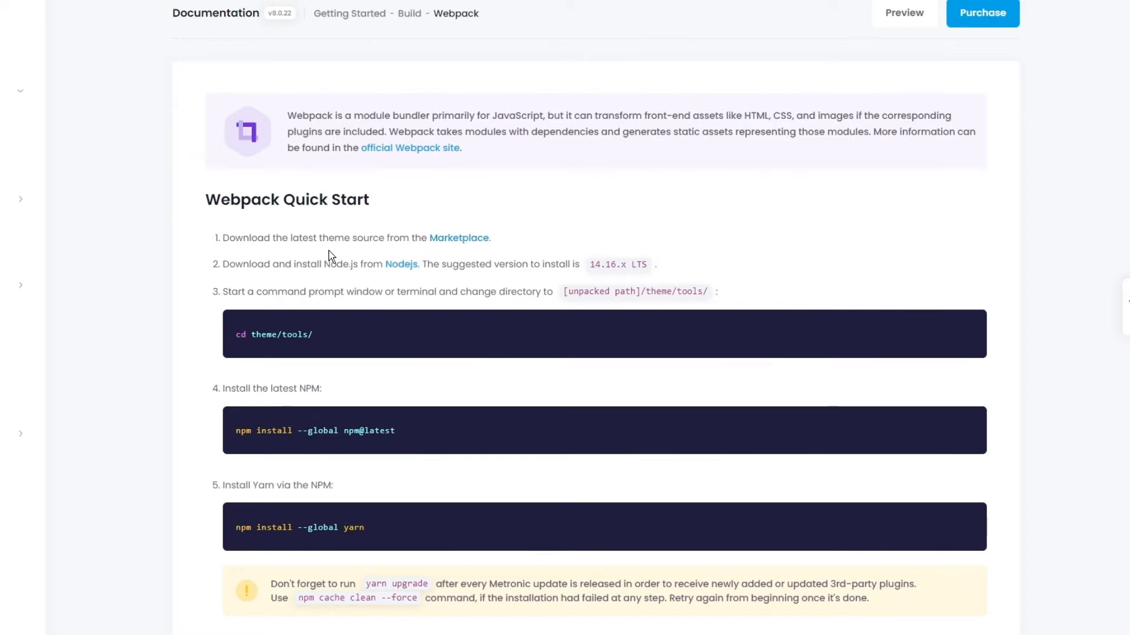
{"action": "left_click", "coordinate": [981, 13]}
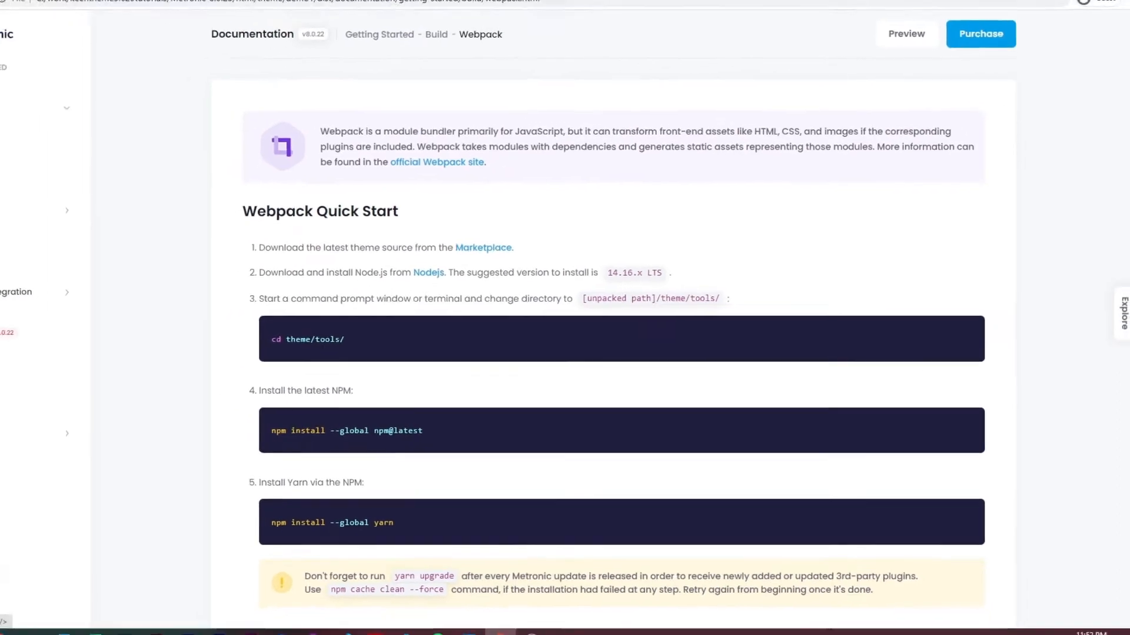
{"action": "left_click", "coordinate": [428, 272]}
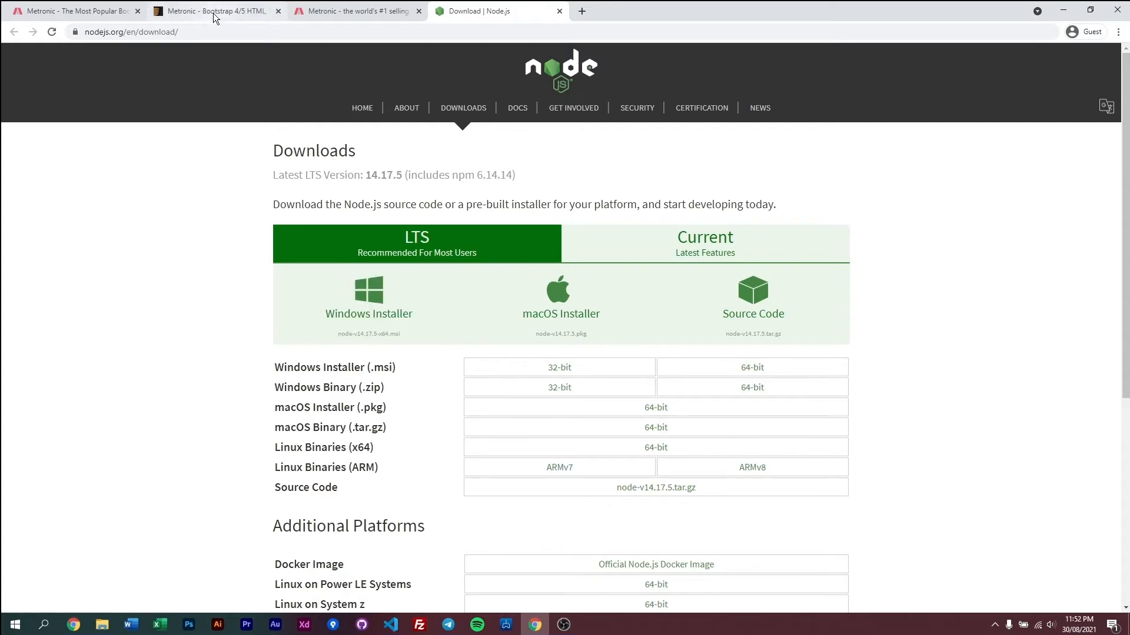
{"action": "mouse_move", "coordinate": [209, 10]}
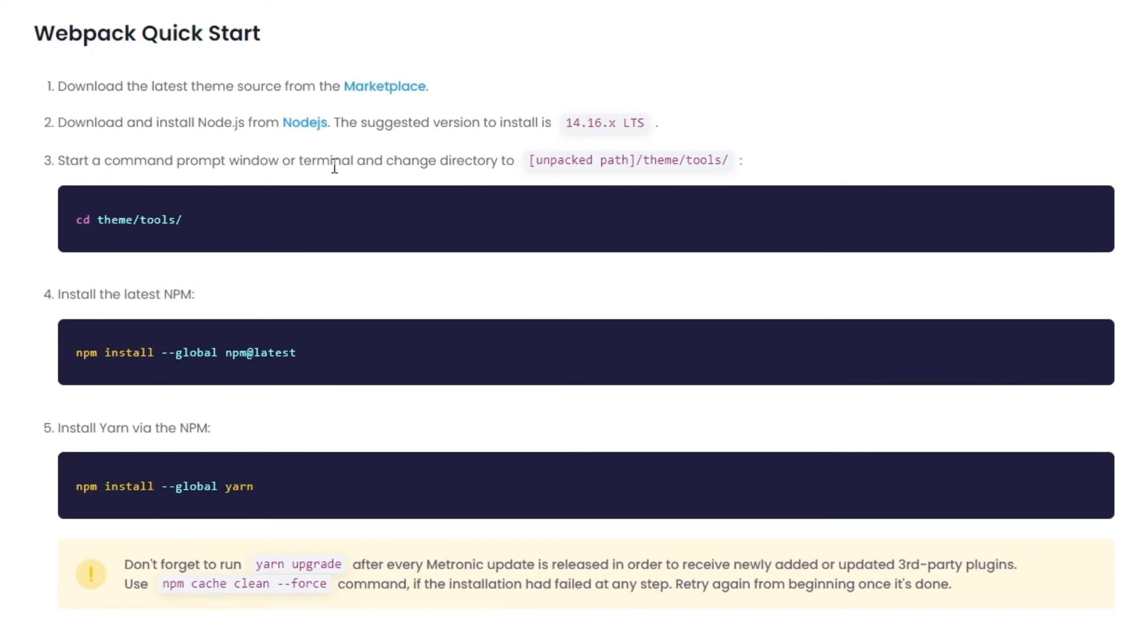
Step: Enlarge the Webpack Quick Start steps for Node.js, NPM and Yarn for reading
{"action": "double_click", "coordinate": [704, 160]}
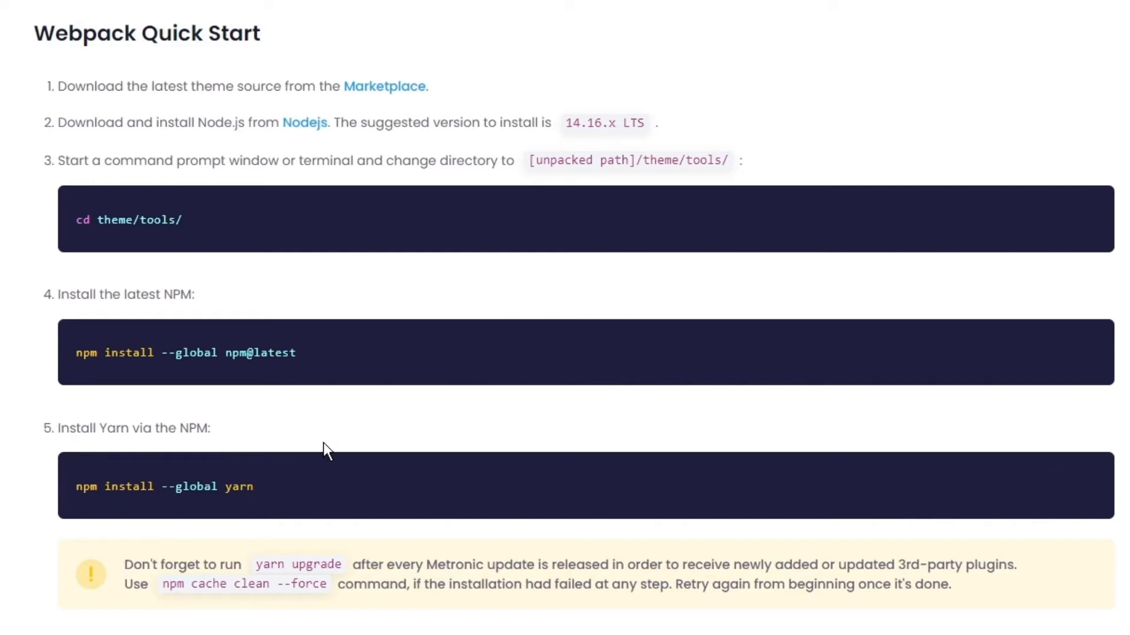
{"action": "mouse_move", "coordinate": [387, 396]}
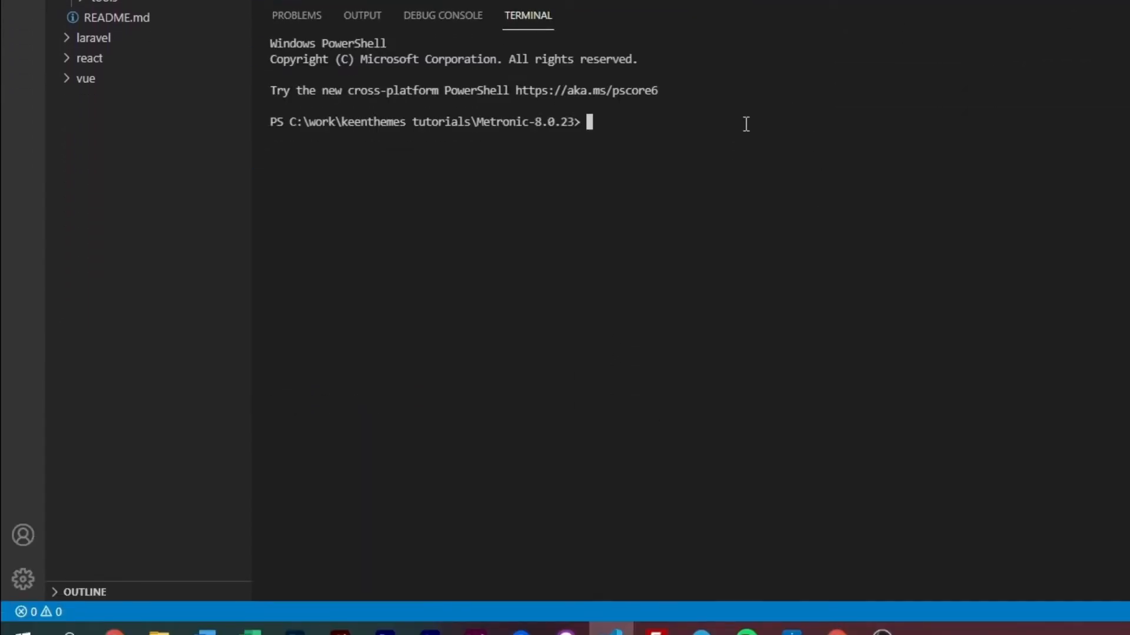
Step: Move the terminal into html/theme/tools with cd
{"action": "type", "text": "cd"}
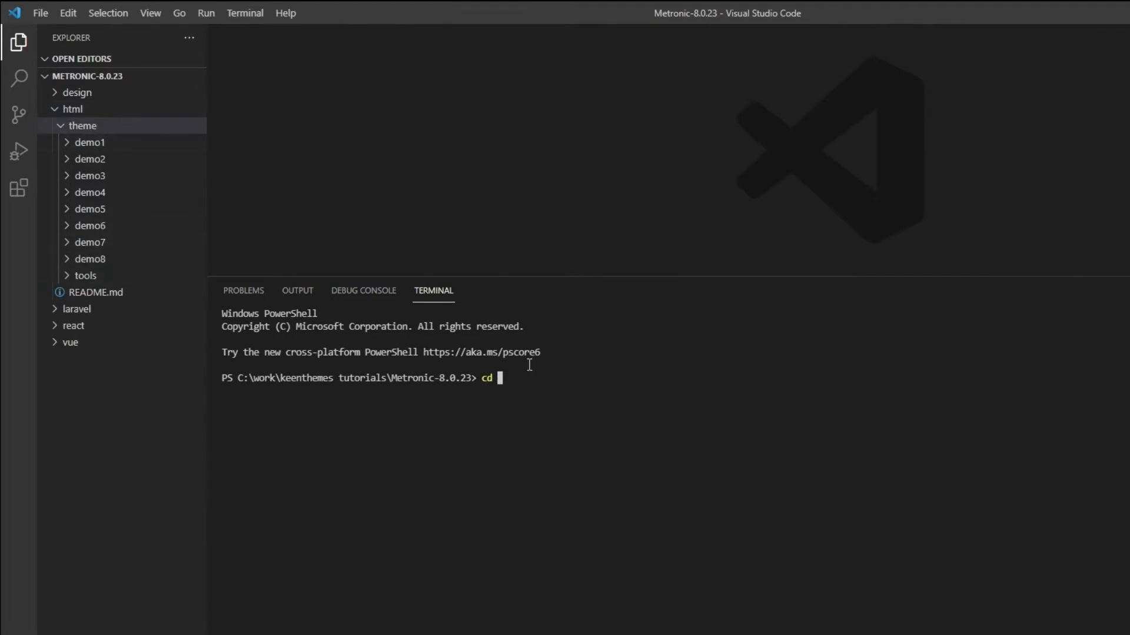
{"action": "type", "text": "html/theme/tools"}
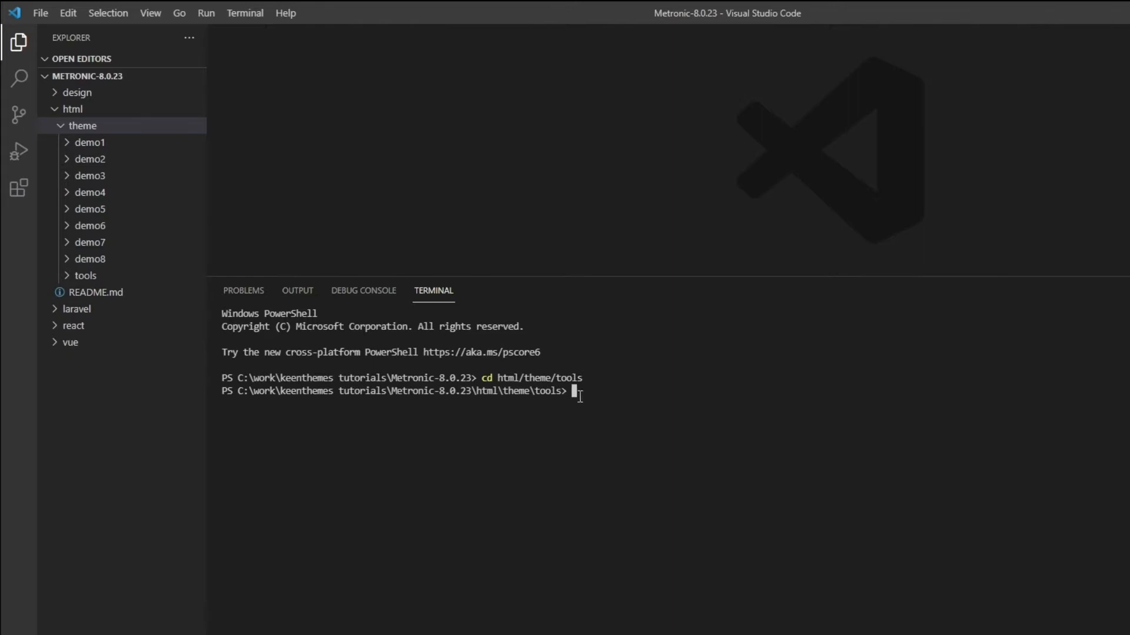
{"action": "mouse_move", "coordinate": [686, 487]}
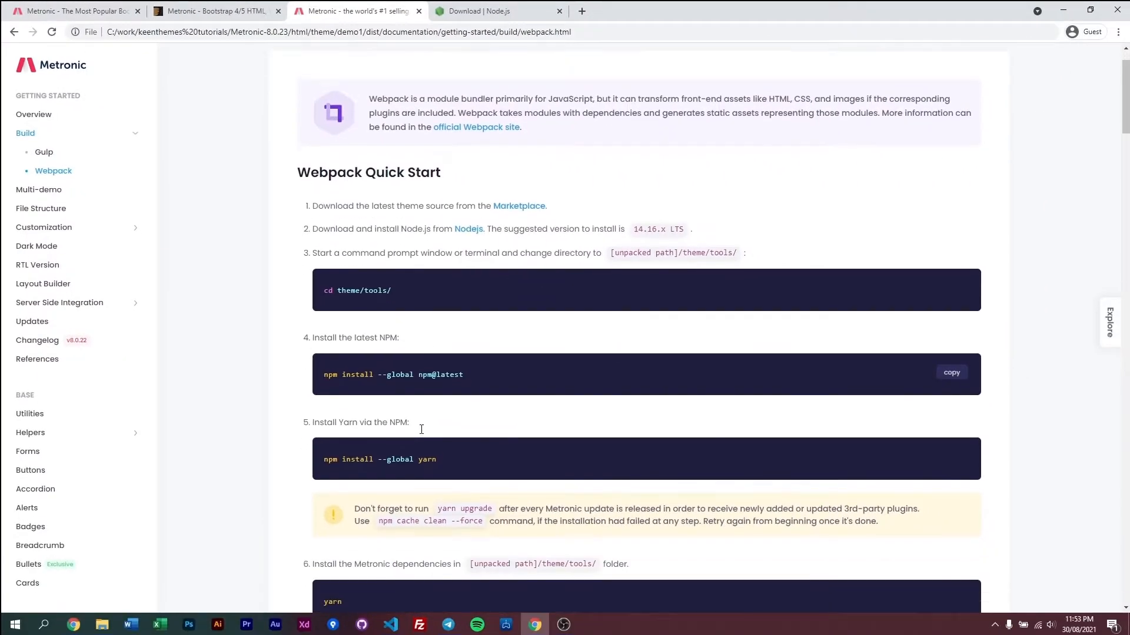
Step: Copy the global NPM update and Yarn install commands from the docs into the terminal
{"action": "triple_click", "coordinate": [393, 375]}
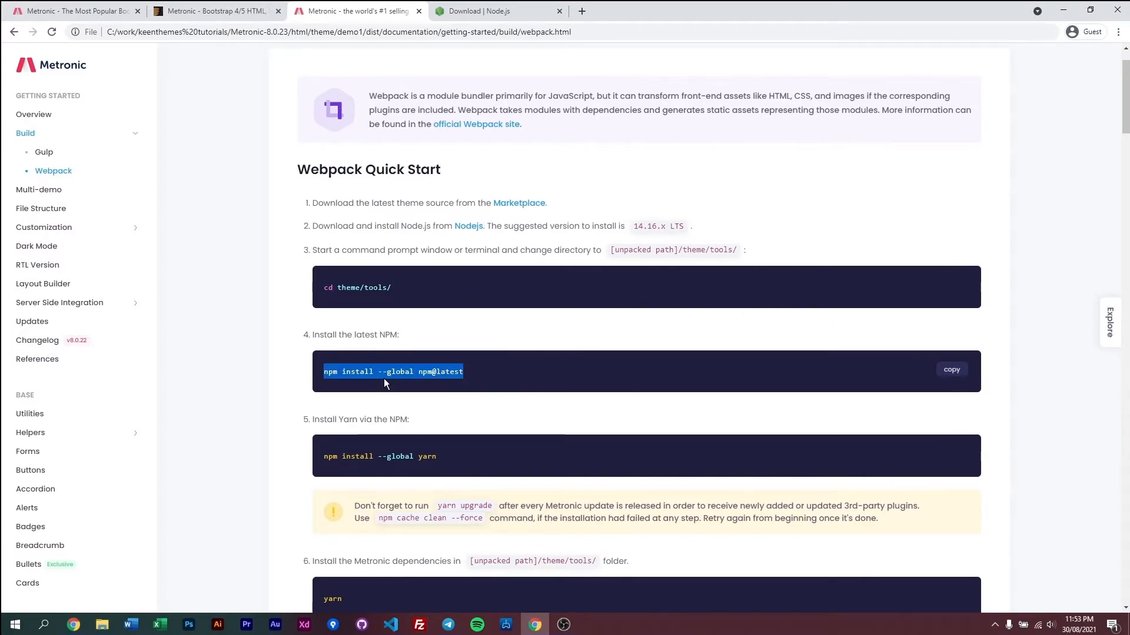
{"action": "left_click", "coordinate": [390, 625]}
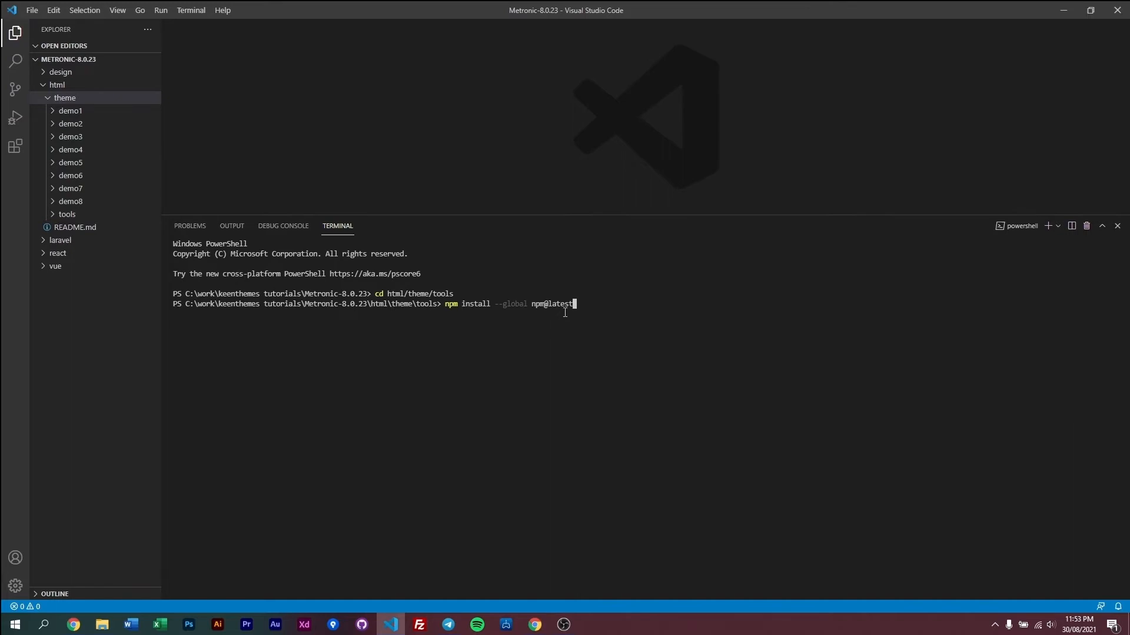
{"action": "left_click", "coordinate": [534, 624]}
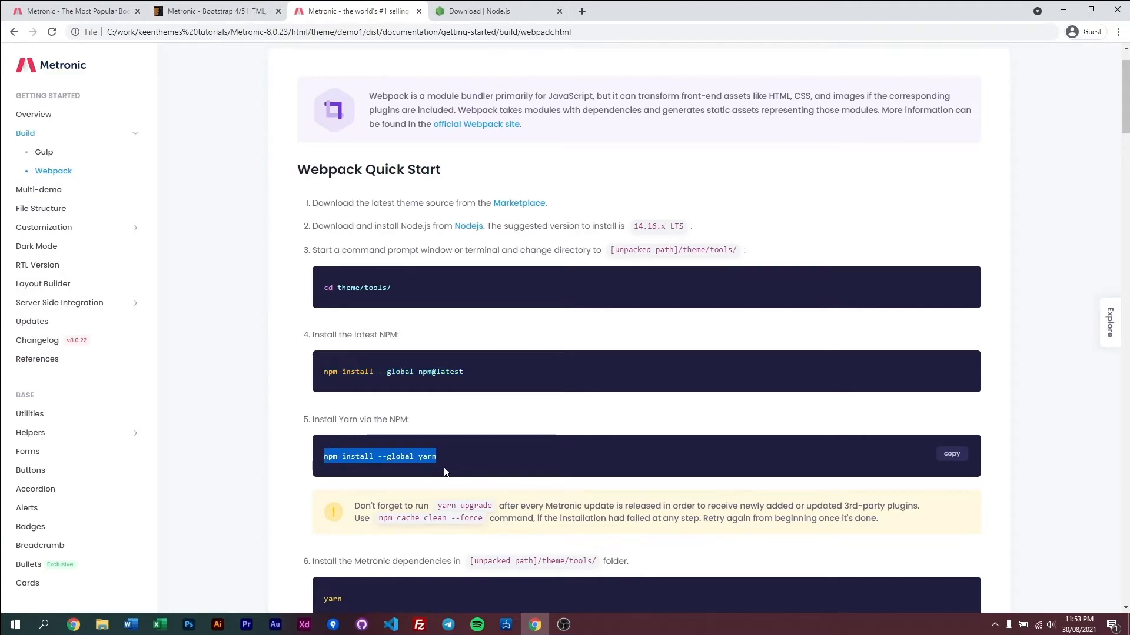
{"action": "left_click", "coordinate": [390, 630]}
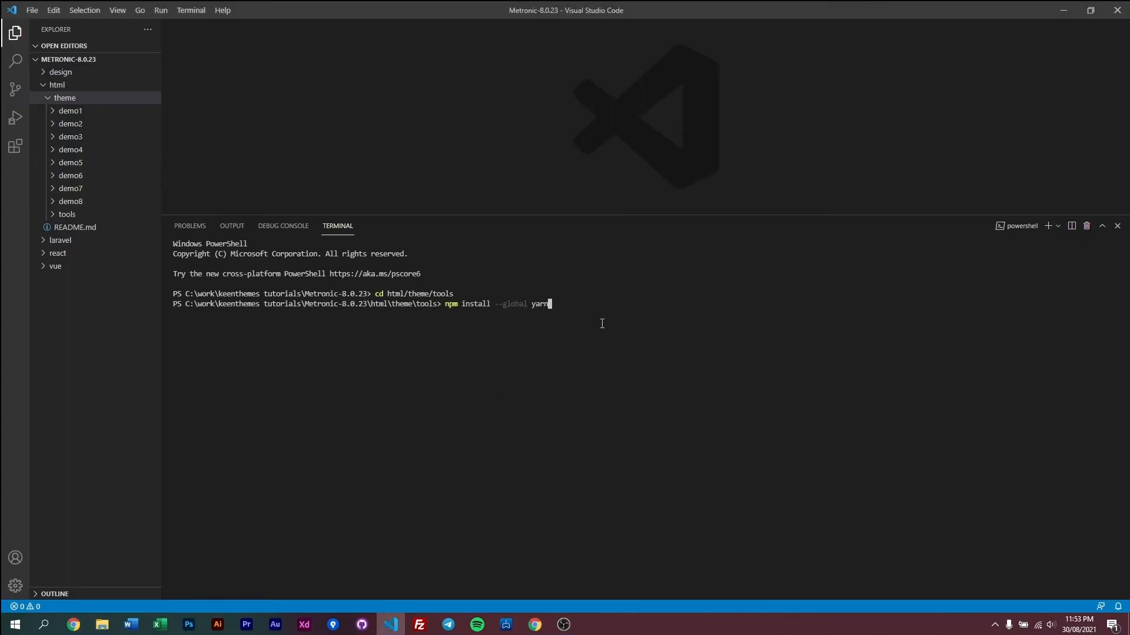
{"action": "double_click", "coordinate": [496, 304]}
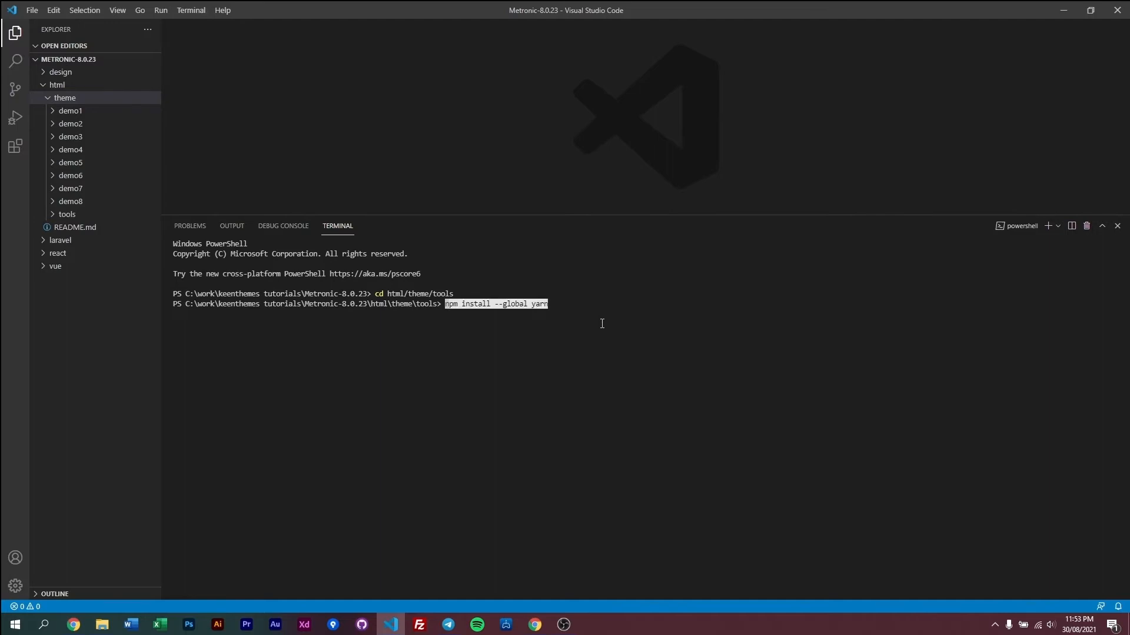
{"action": "left_click", "coordinate": [534, 624]}
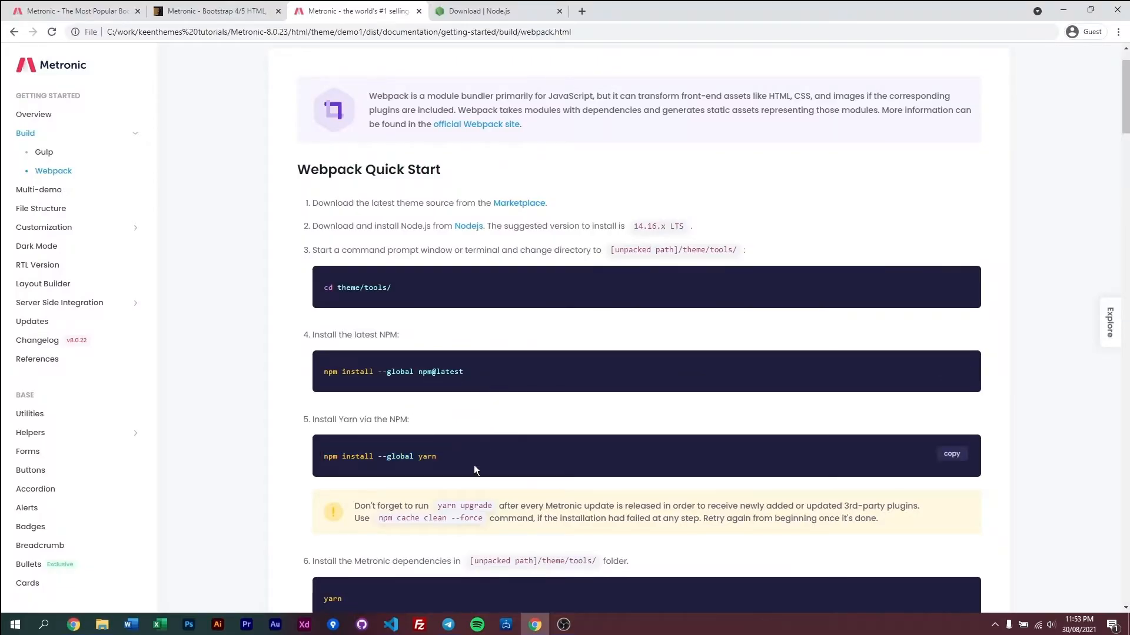
Step: Run yarn to install the Metronic dependencies, reported already up-to-date
{"action": "scroll", "scroll_direction": "down", "scroll_amount": 3}
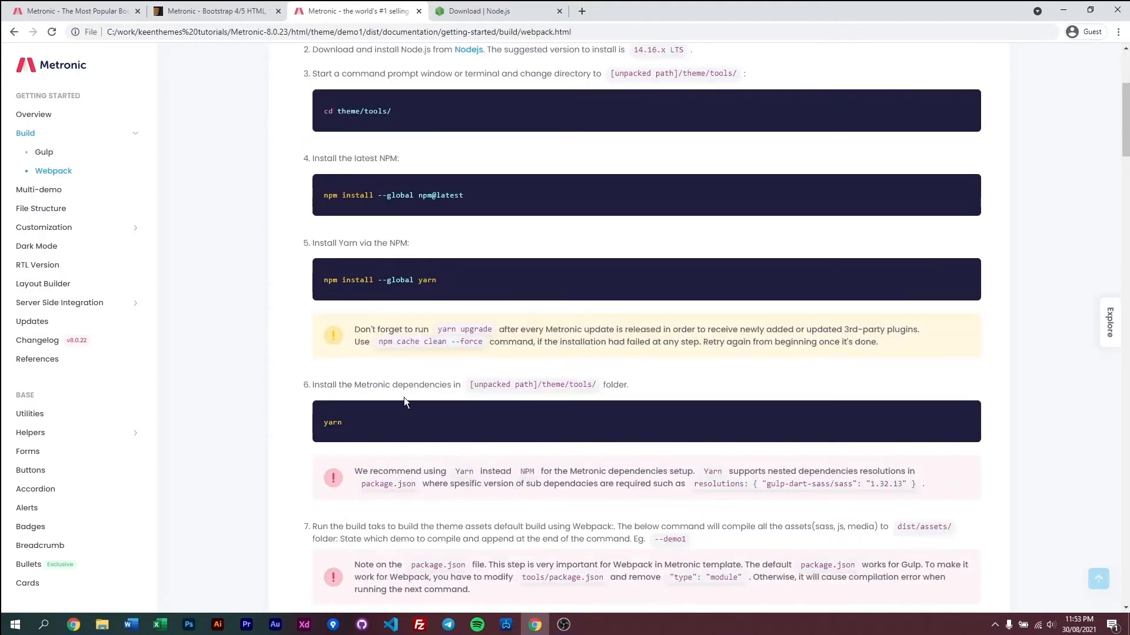
{"action": "double_click", "coordinate": [332, 422]}
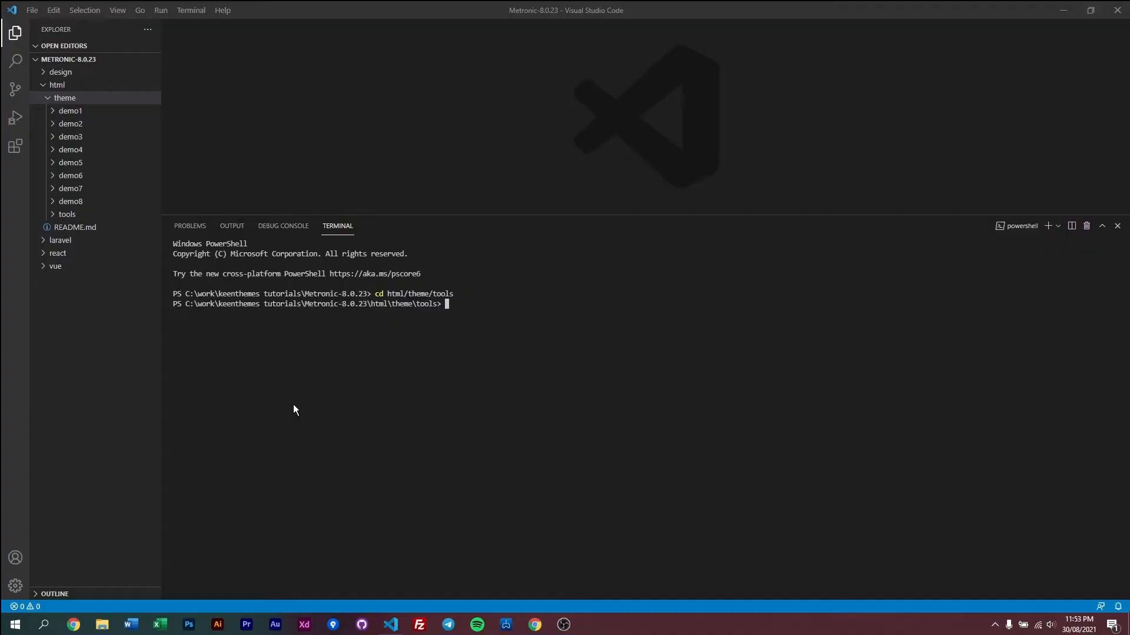
{"action": "type", "text": "yarn"}
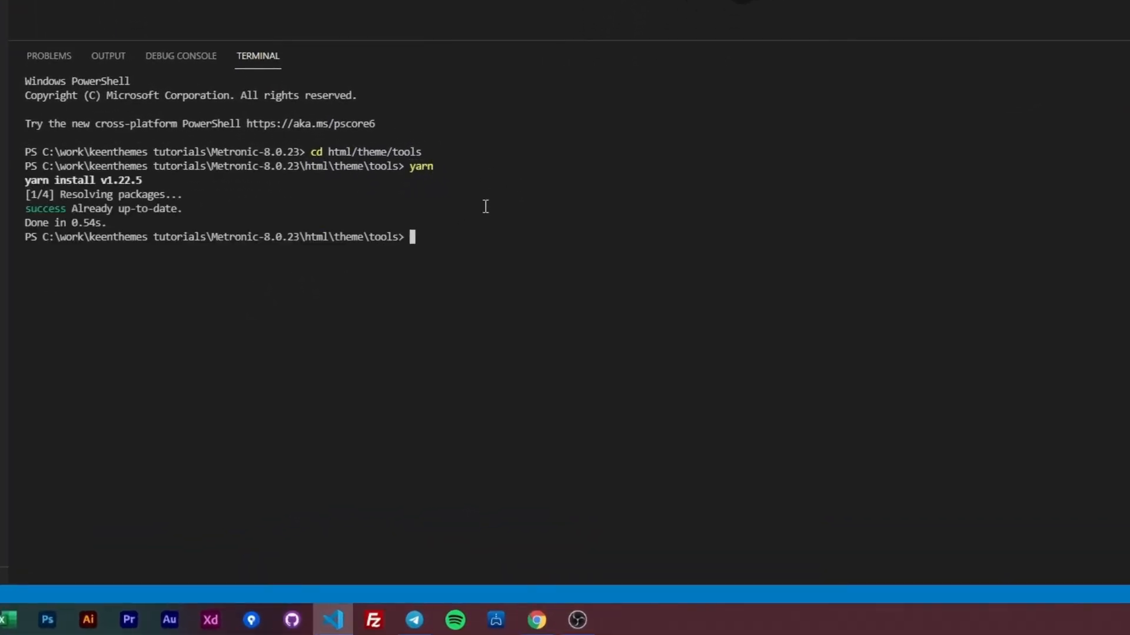
{"action": "mouse_move", "coordinate": [469, 206]}
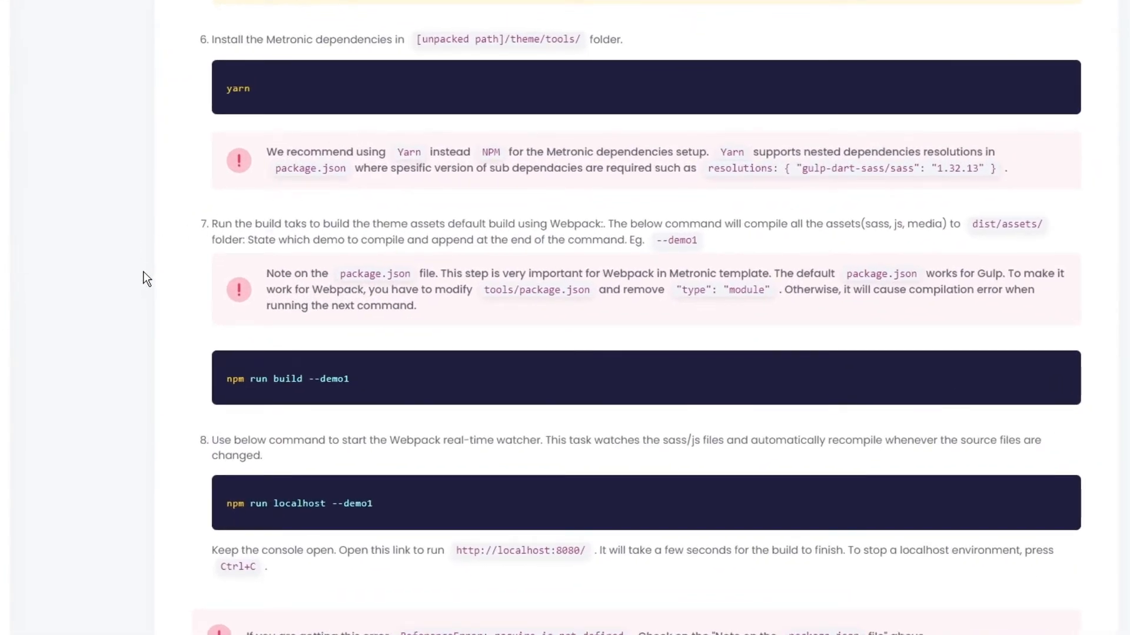
Step: Bring steps 7 and 8 (npm run build --demo1, npm run localhost --demo1) into view
{"action": "scroll", "scroll_direction": "down", "scroll_amount": 3}
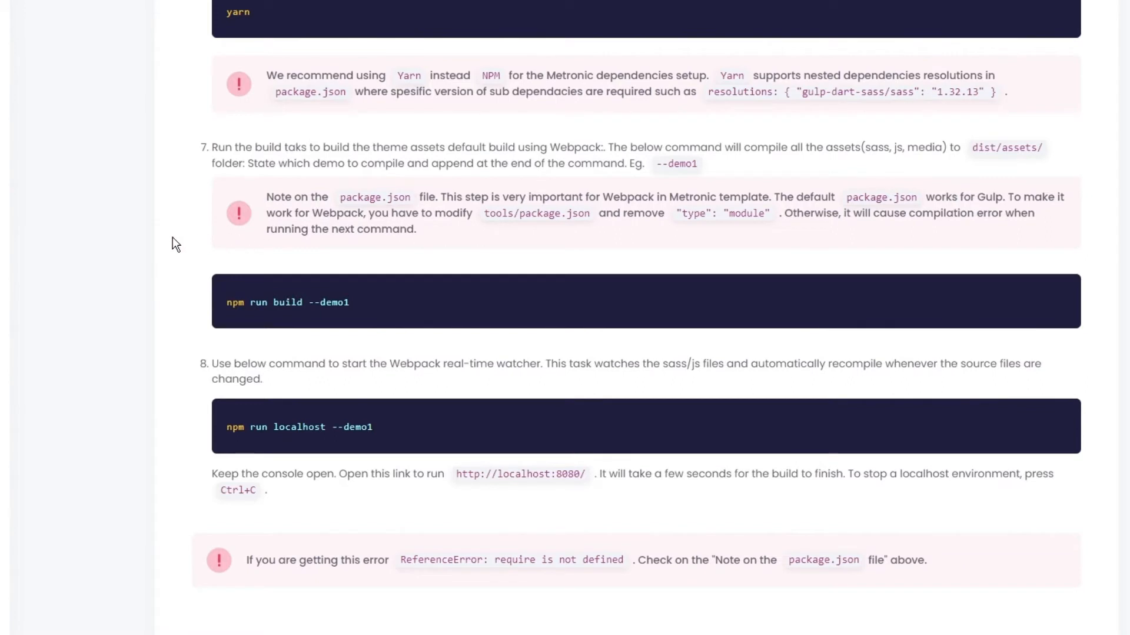
{"action": "mouse_move", "coordinate": [233, 264]}
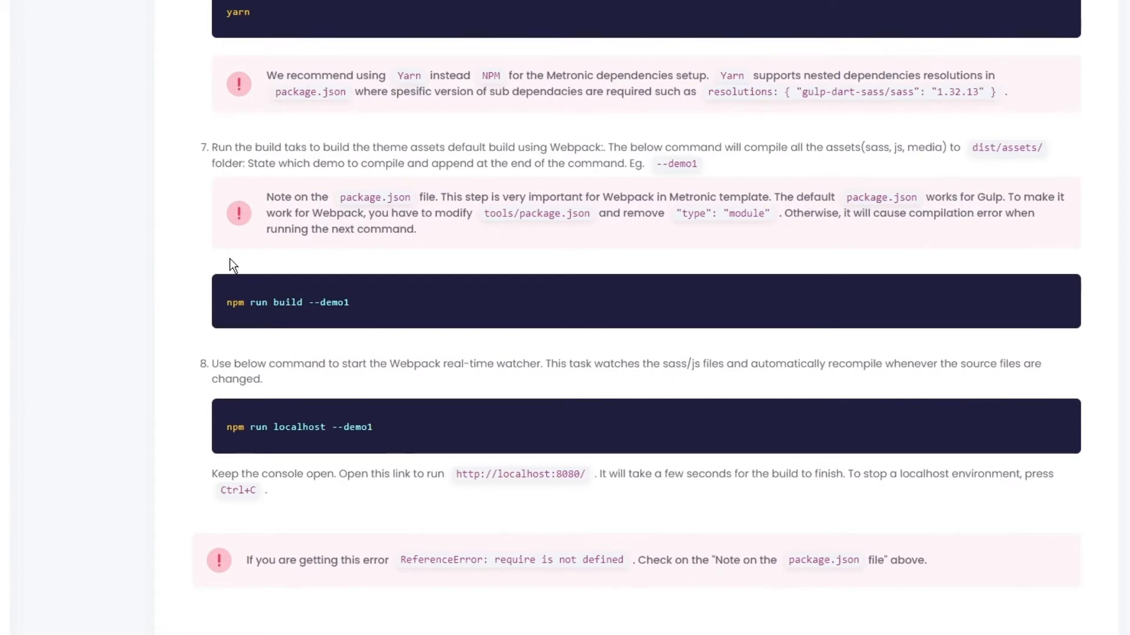
{"action": "double_click", "coordinate": [263, 302]}
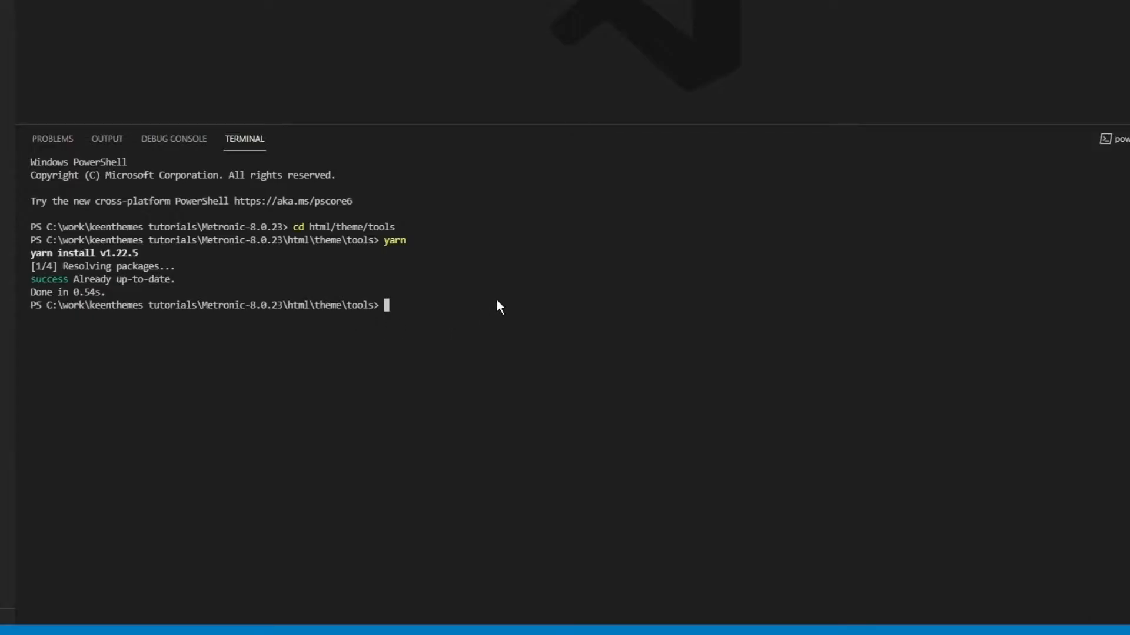
Step: Enter npm run build --demo1 in the tools folder terminal
{"action": "type", "text": "npm"}
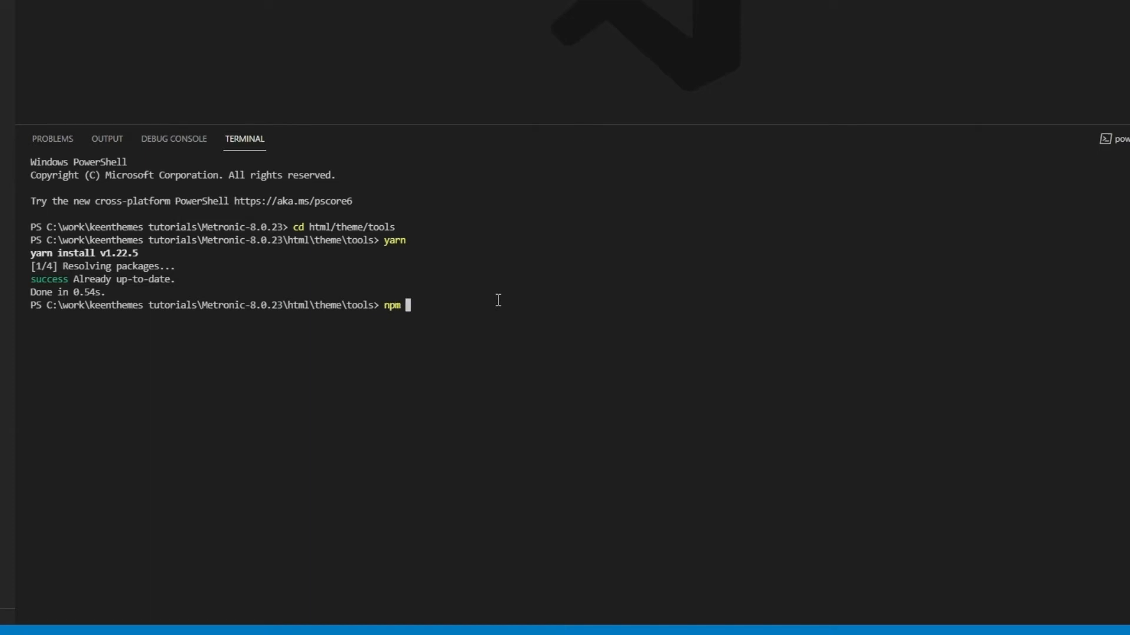
{"action": "type", "text": "run build --de"}
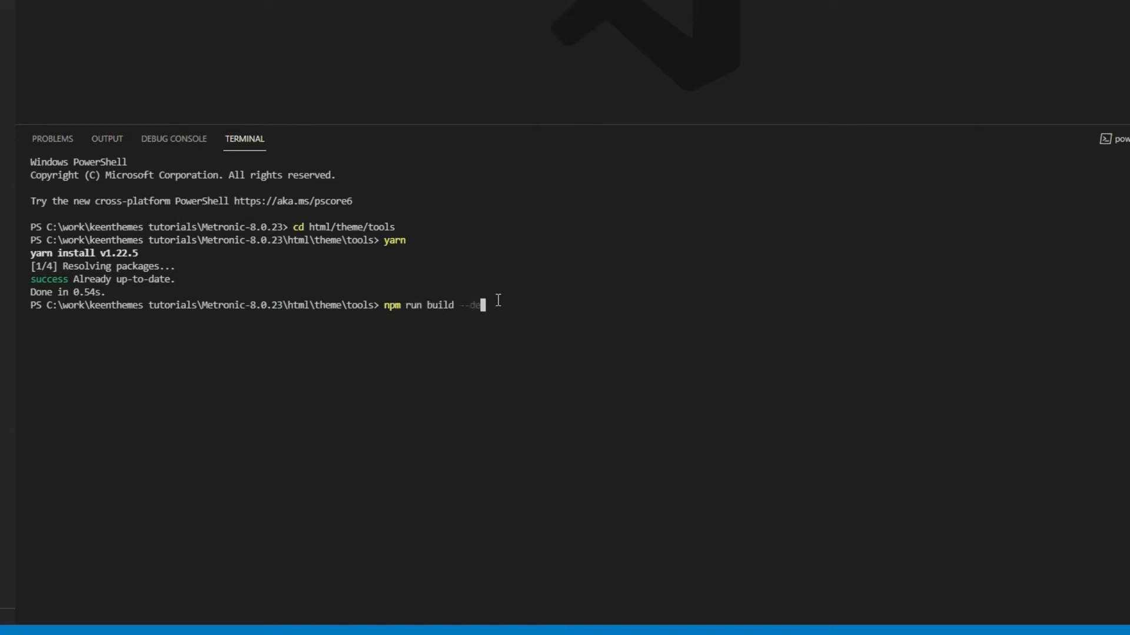
{"action": "key", "text": "Enter"}
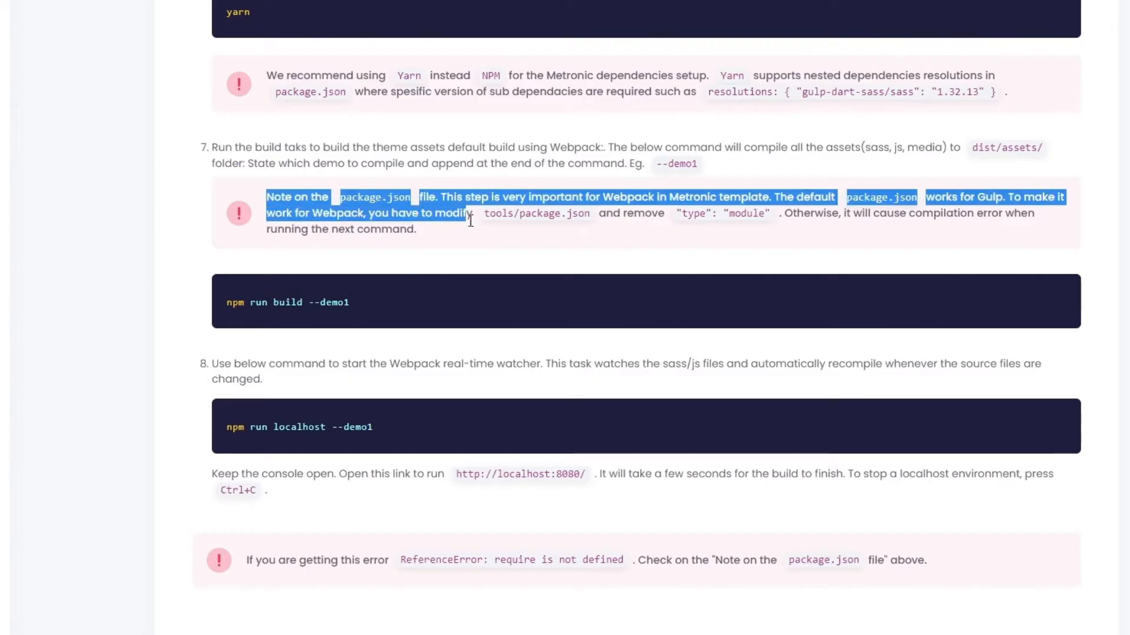
{"action": "left_click", "coordinate": [676, 220]}
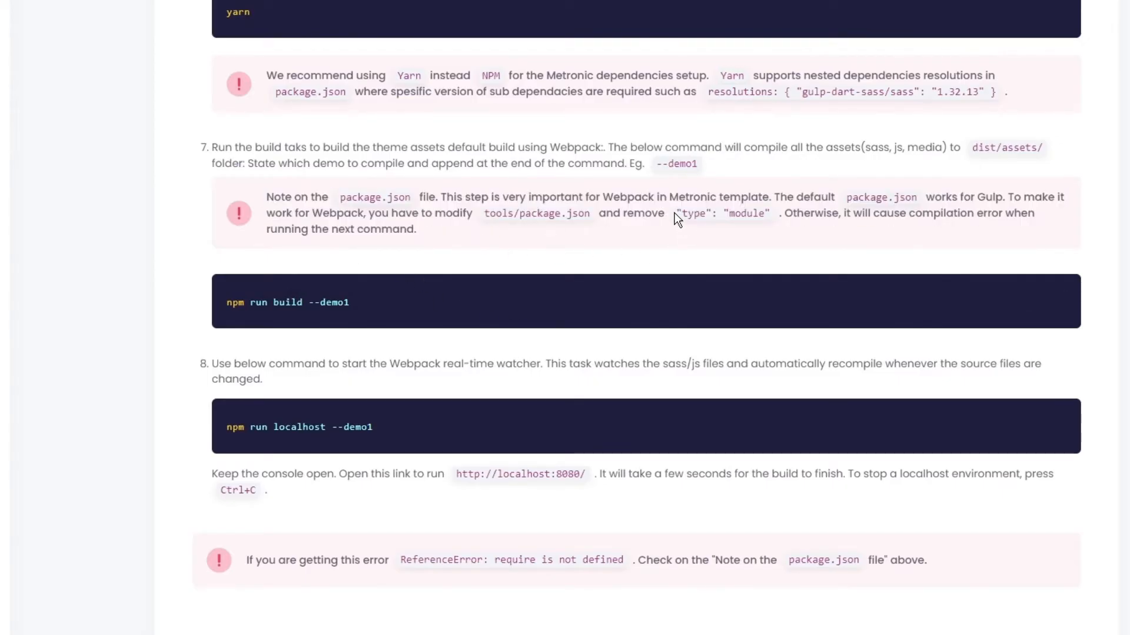
{"action": "double_click", "coordinate": [721, 213]}
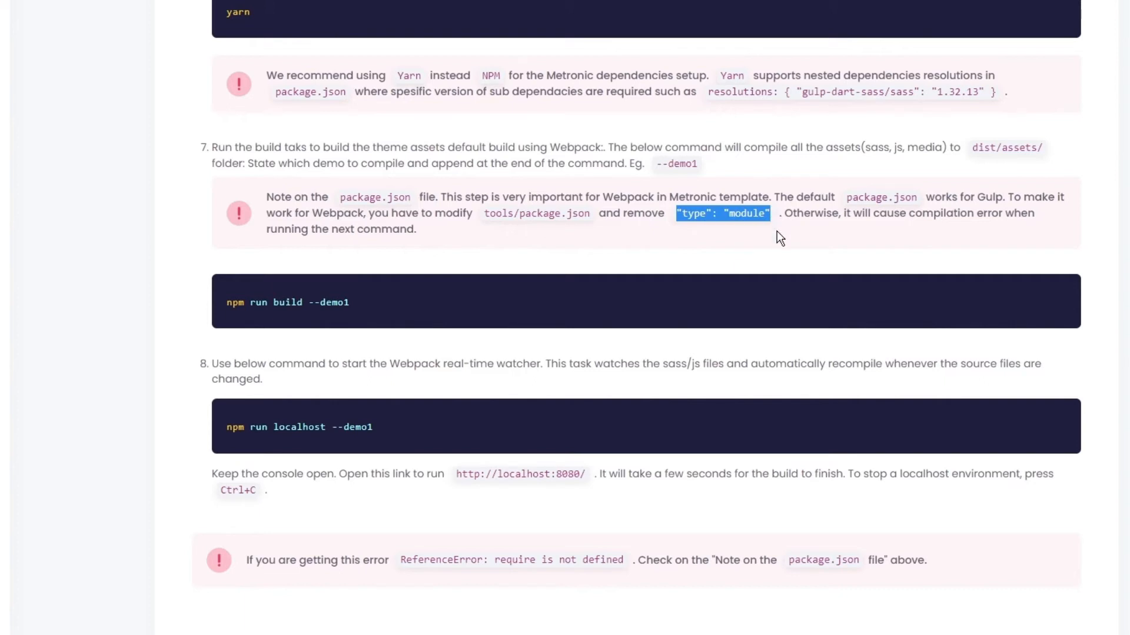
{"action": "mouse_move", "coordinate": [664, 237]}
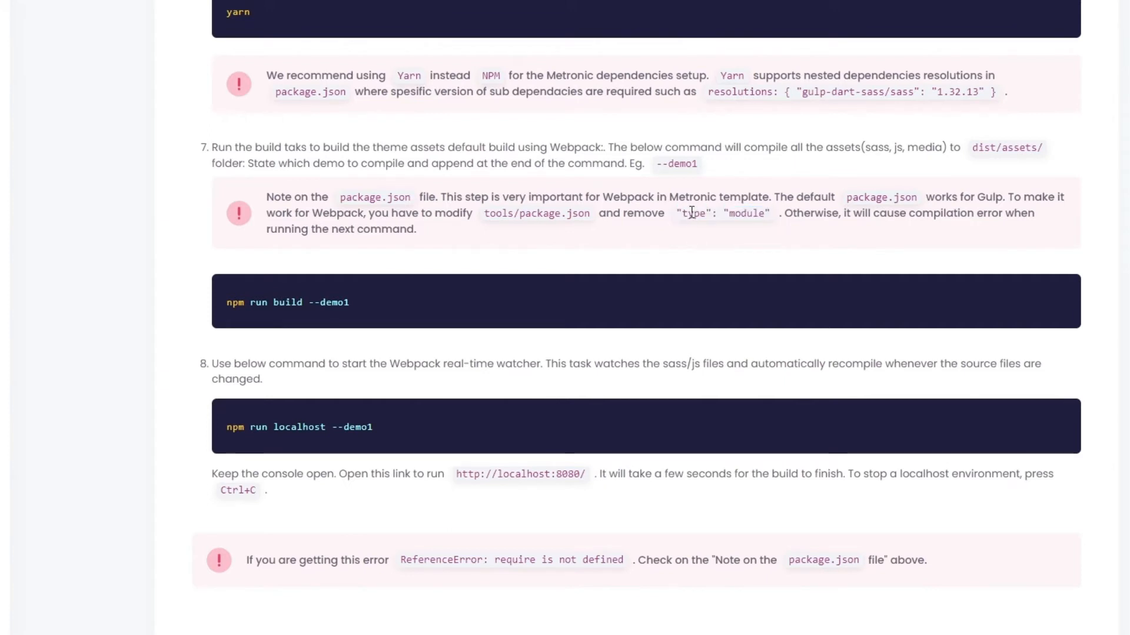
{"action": "mouse_move", "coordinate": [756, 231]}
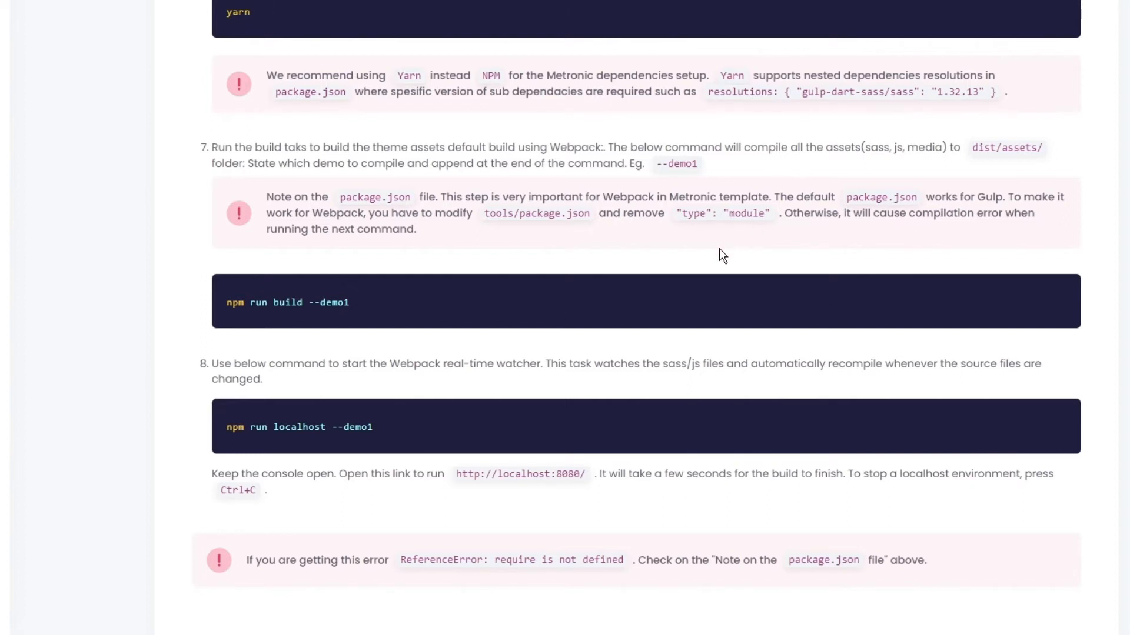
{"action": "mouse_move", "coordinate": [797, 240]}
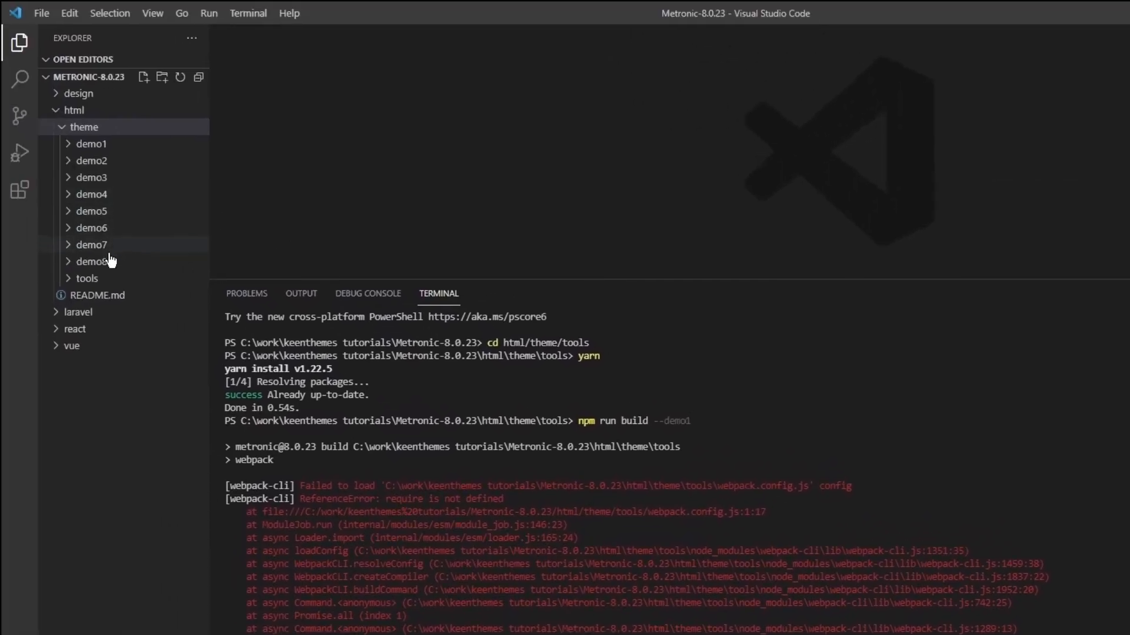
Step: Expand html/theme/tools and bring up package.json, still holding "type": "module", for editing
{"action": "left_click", "coordinate": [86, 278]}
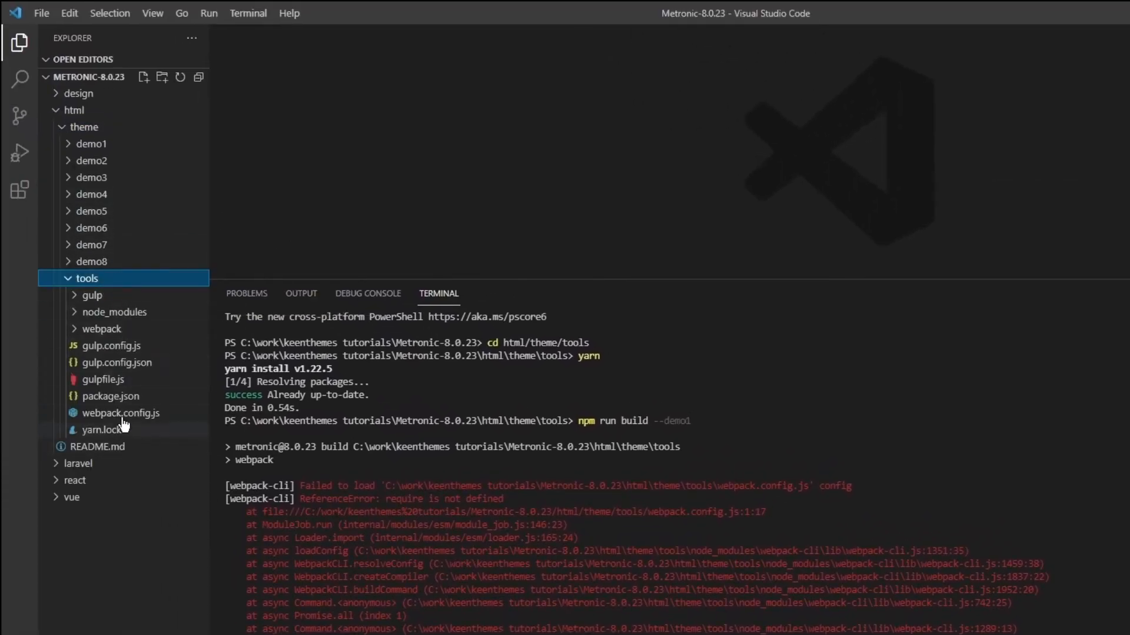
{"action": "left_click", "coordinate": [112, 395]}
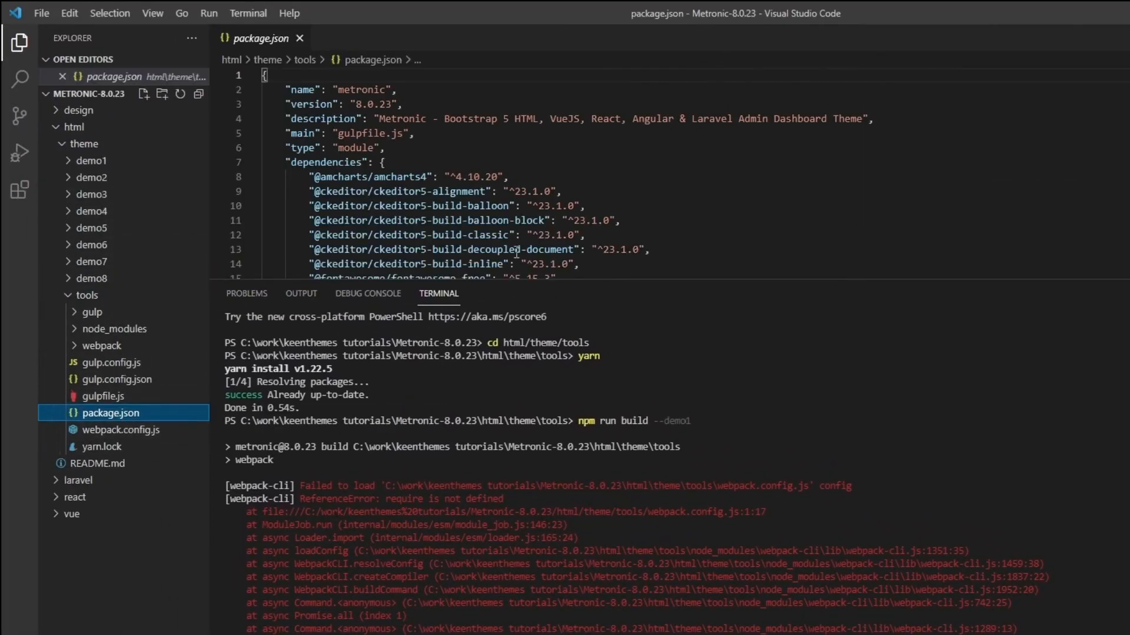
{"action": "double_click", "coordinate": [335, 149]}
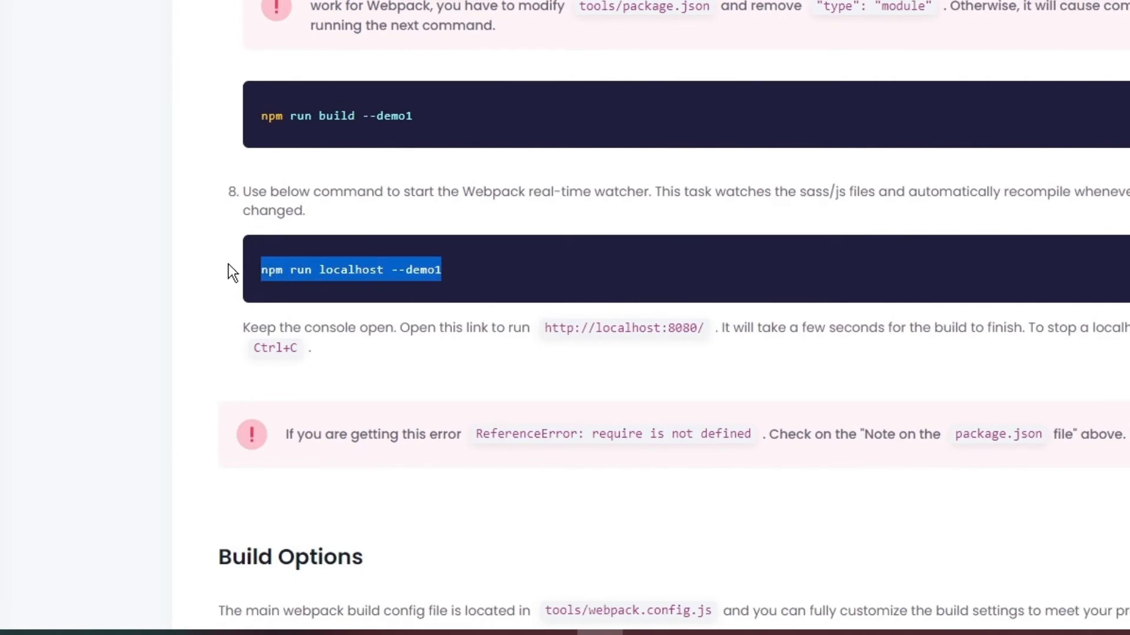
Step: Build demo1 cleanly and start npm run localhost --demo1 serving at localhost:3000
{"action": "key", "text": "alt+tab"}
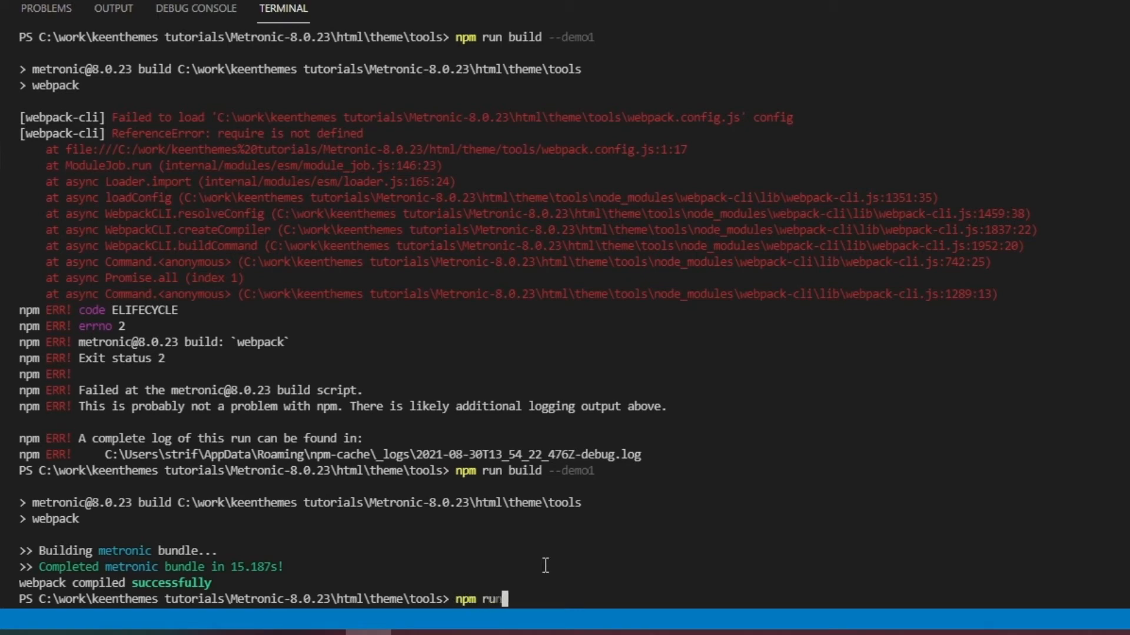
{"action": "type", "text": "localhost --demo1"}
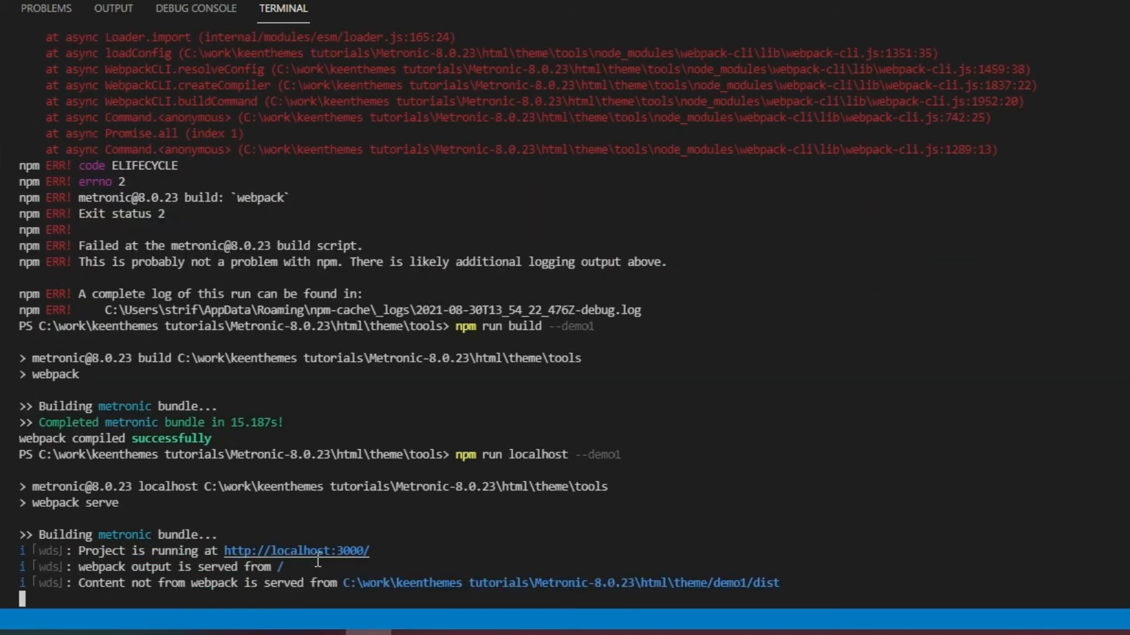
{"action": "mouse_move", "coordinate": [603, 586]}
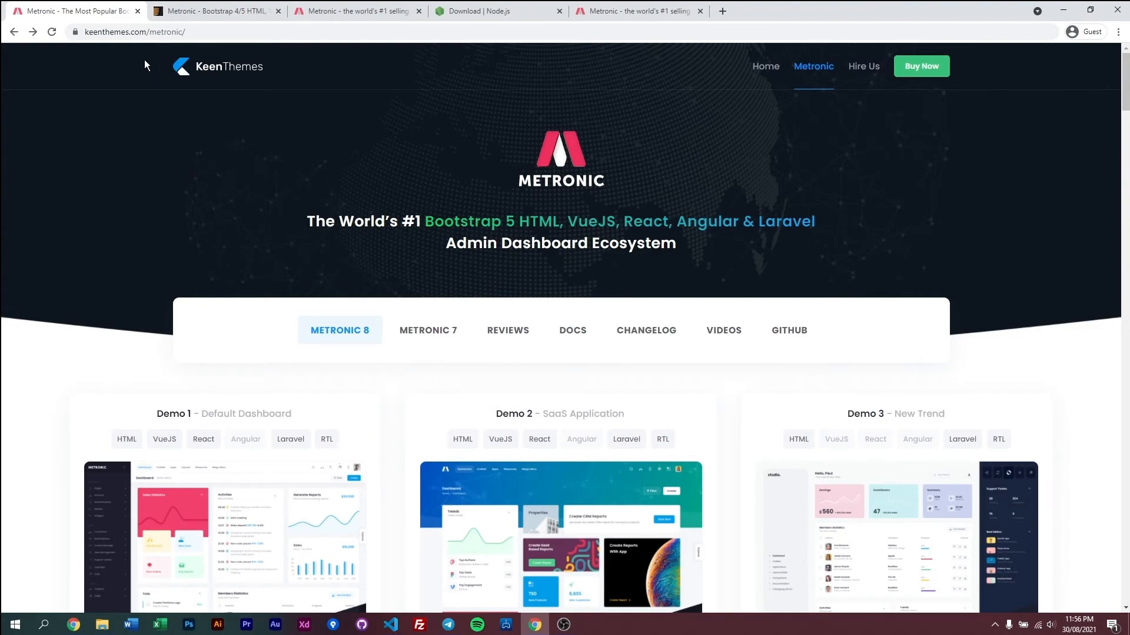
Step: Scroll through the Metronic 8 demo dashboards list, then return to the Visual Studio Code window
{"action": "scroll", "scroll_direction": "down", "scroll_amount": 3}
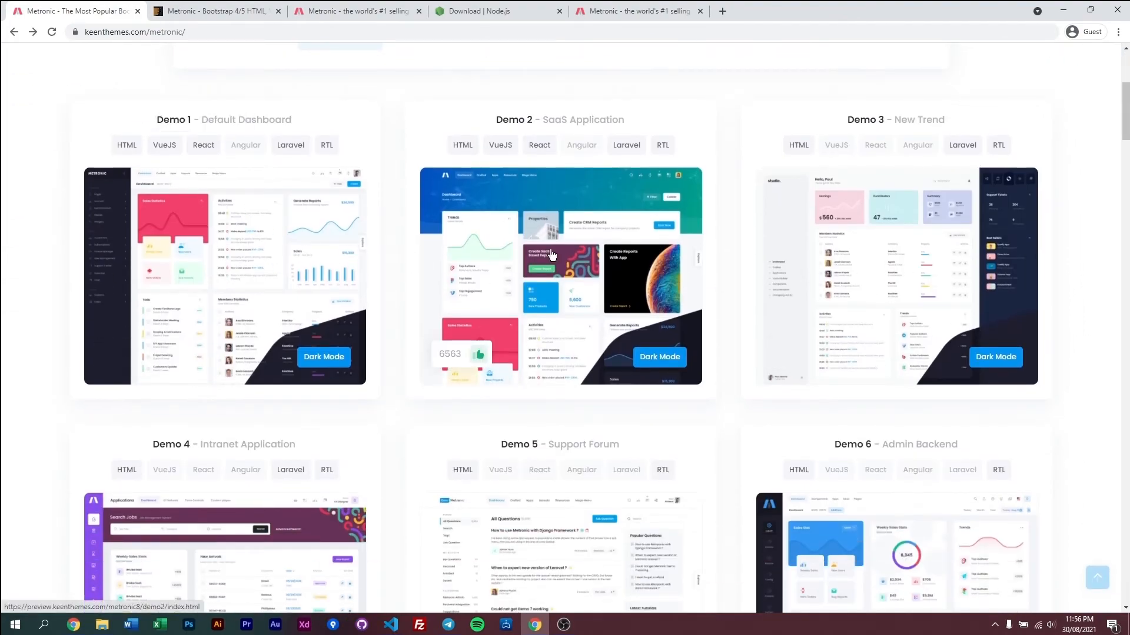
{"action": "scroll", "scroll_direction": "down", "scroll_amount": 3}
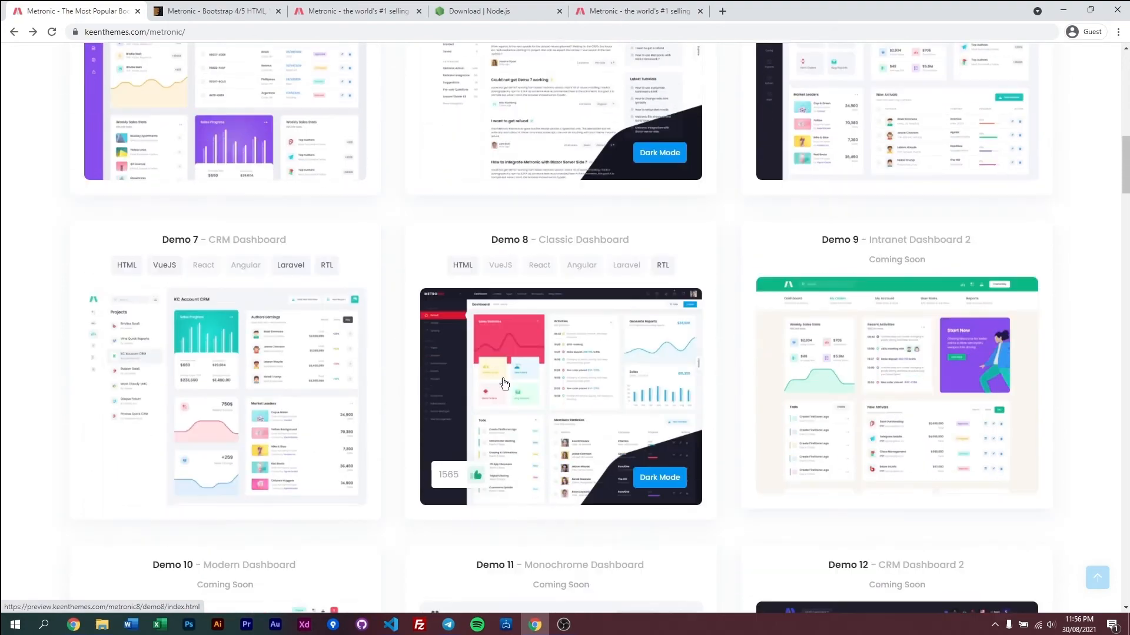
{"action": "scroll", "scroll_direction": "down", "scroll_amount": 3}
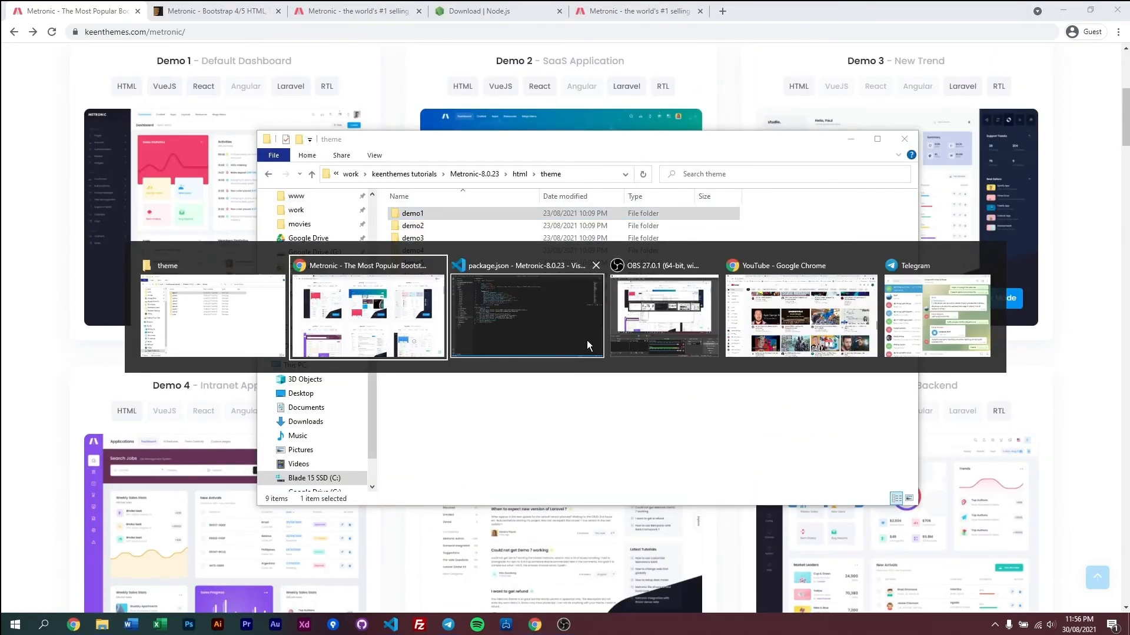
{"action": "left_click", "coordinate": [526, 313]}
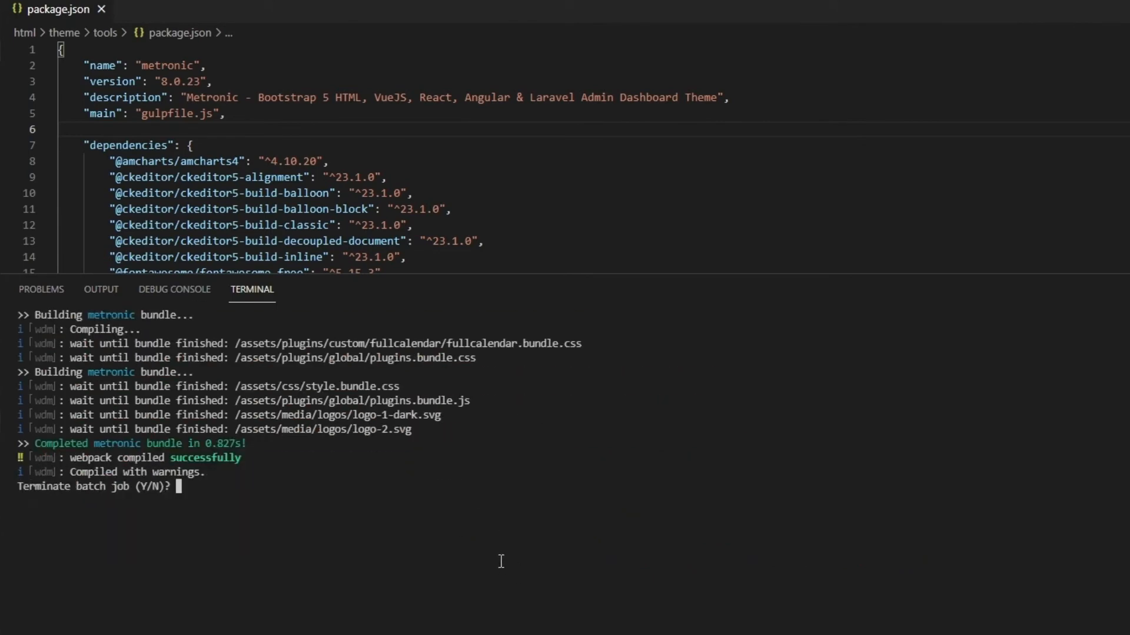
Step: Confirm stopping the demo1 server with y and run npm run build --demo2
{"action": "type", "text": "y"}
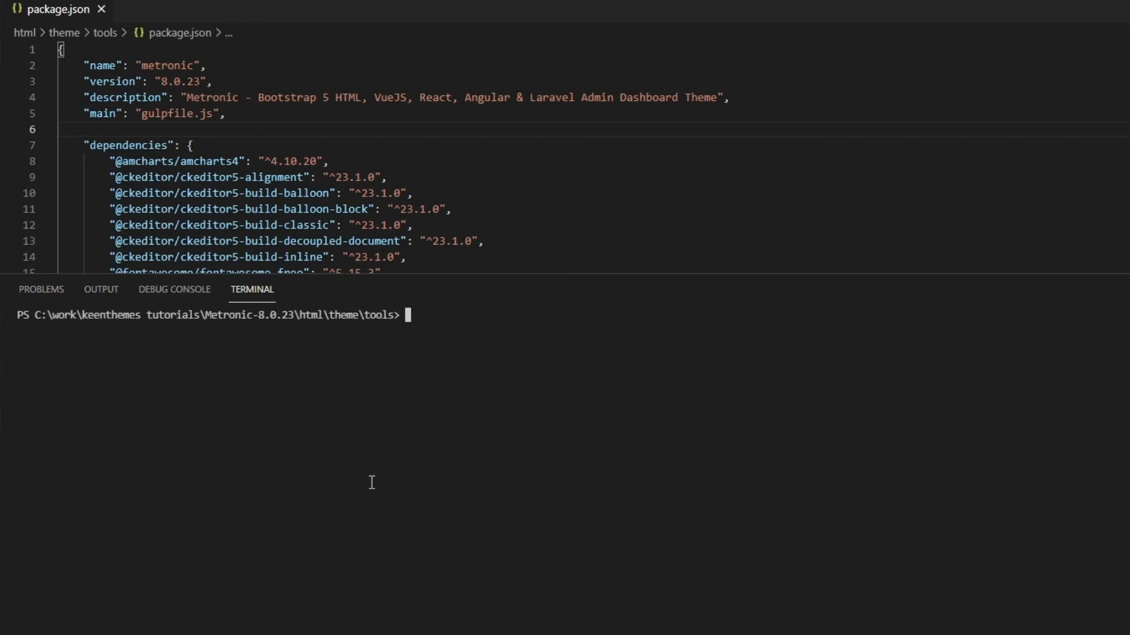
{"action": "type", "text": "n"}
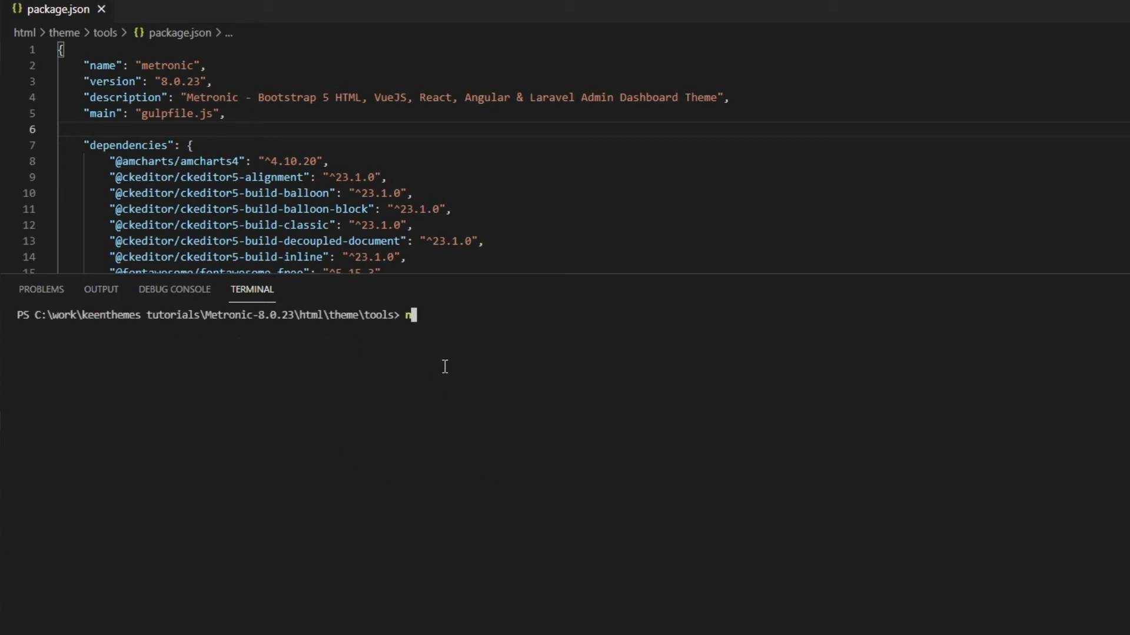
{"action": "type", "text": "pm run build"}
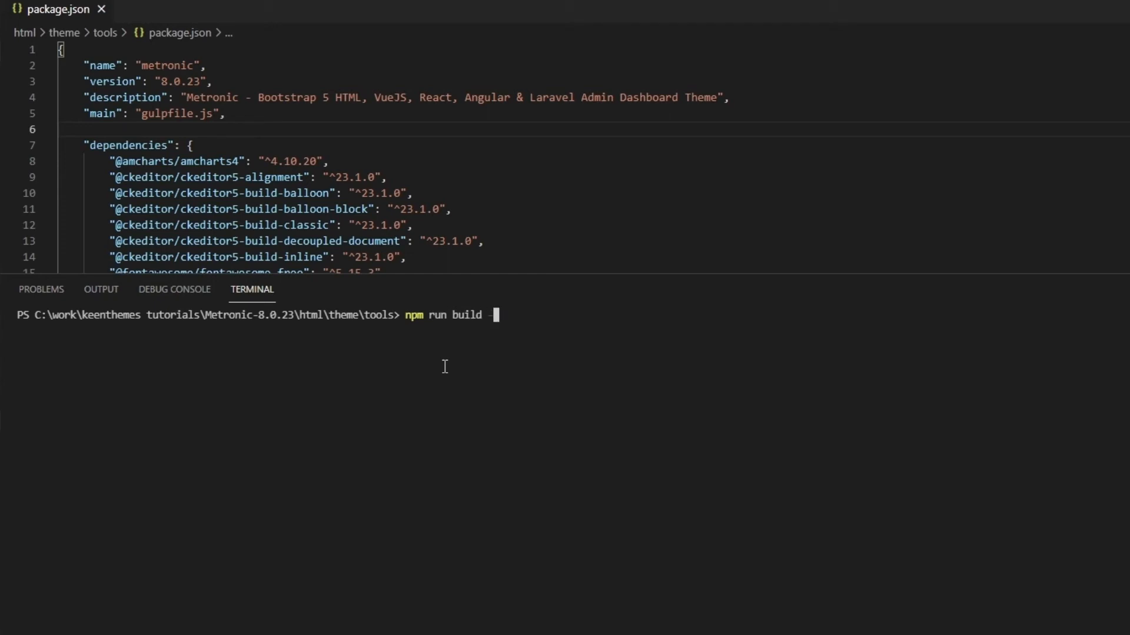
{"action": "type", "text": "--demo2"}
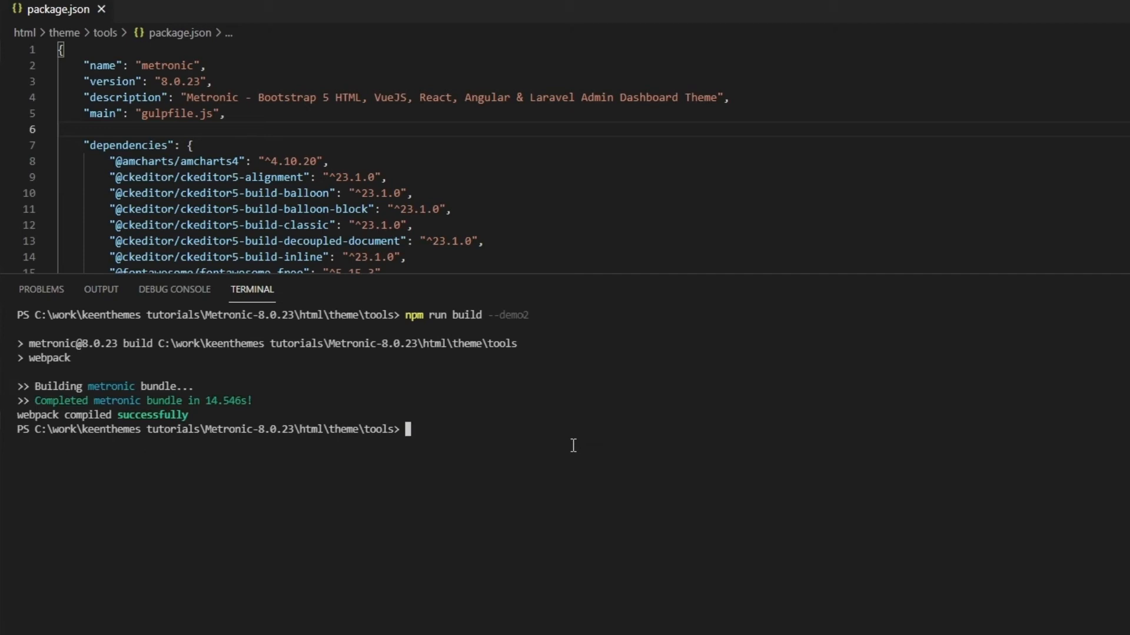
Step: Run npm run localhost --demo2 to serve demo2, then switch to the browser
{"action": "type", "text": "npm"}
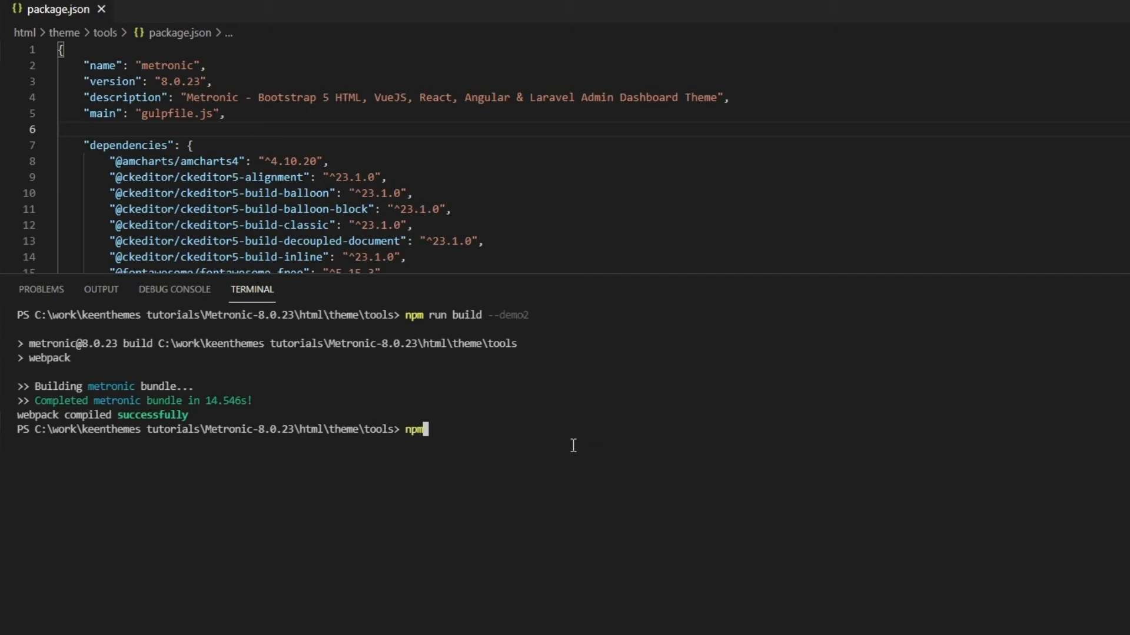
{"action": "type", "text": "run localhost"}
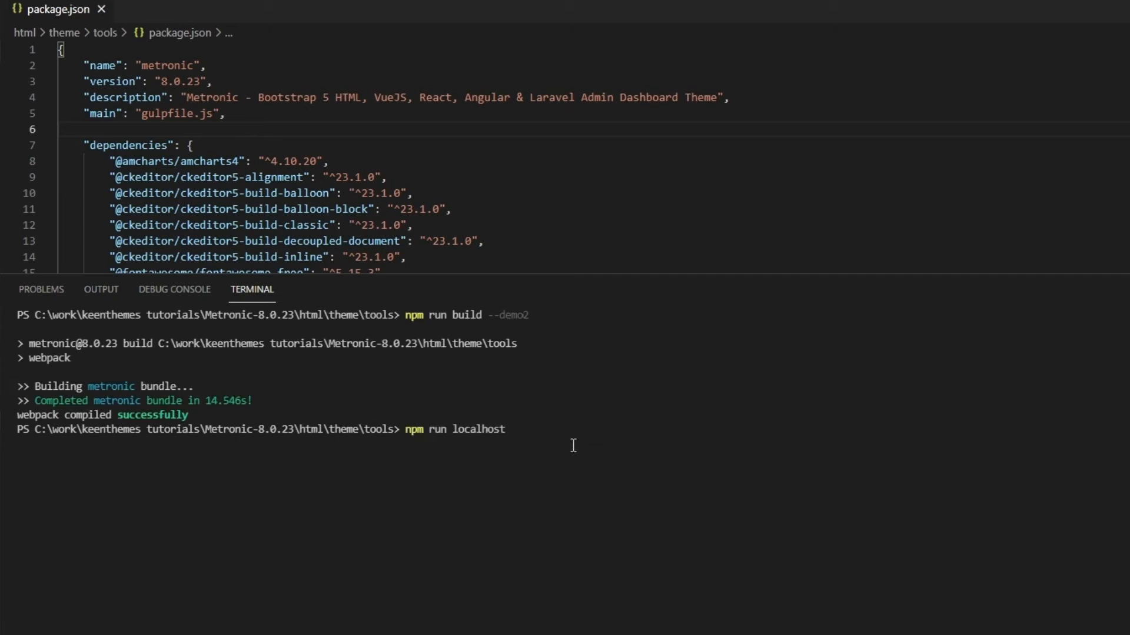
{"action": "type", "text": "--demo2"}
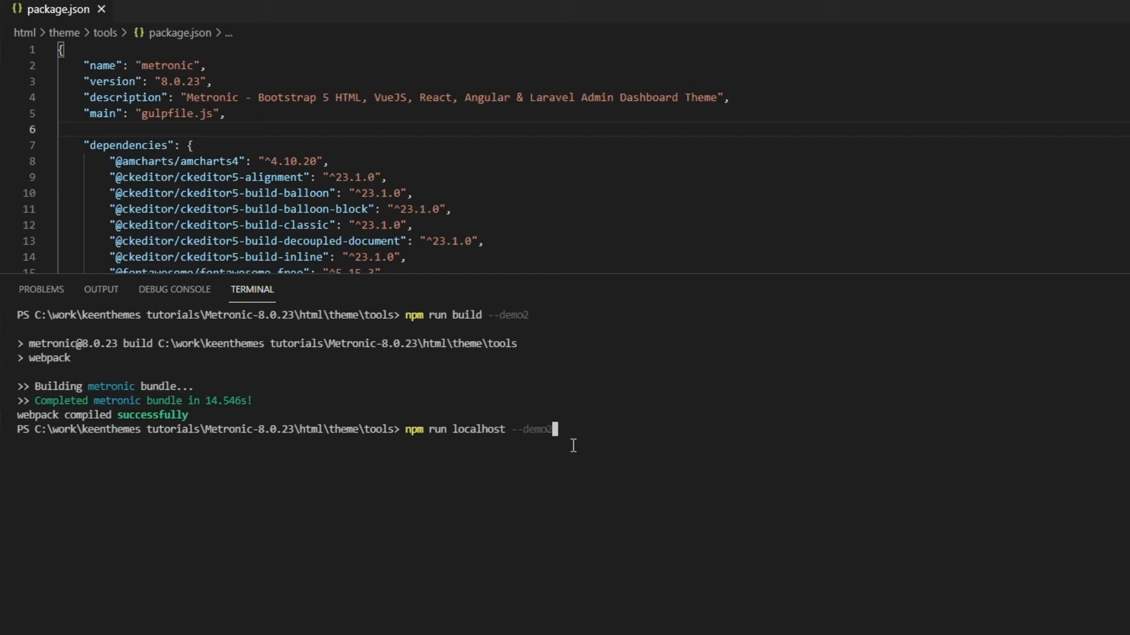
{"action": "key", "text": "enter"}
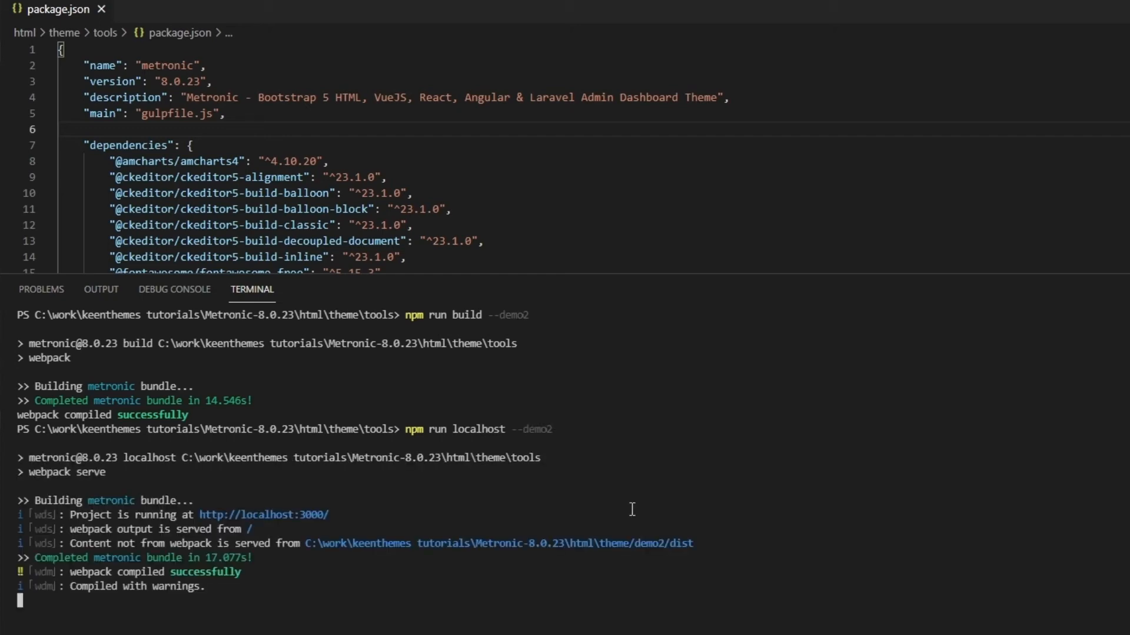
{"action": "key", "text": "alt+tab"}
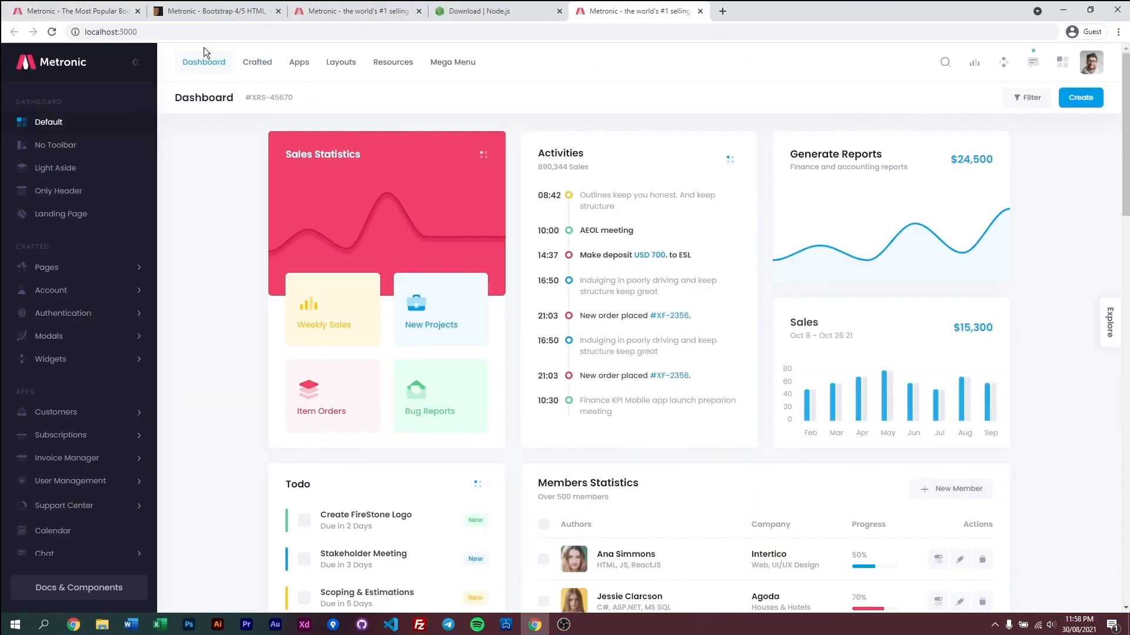
Step: Reload localhost:3000 so it shows the demo2 SaaS dashboard
{"action": "left_click", "coordinate": [108, 31]}
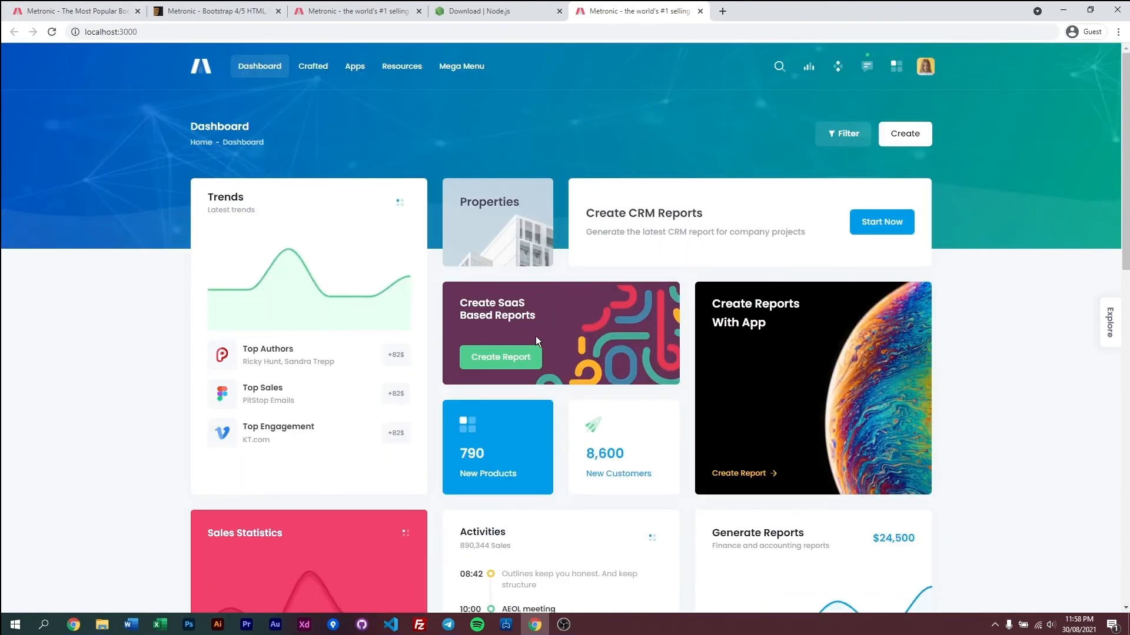
{"action": "mouse_move", "coordinate": [499, 288]}
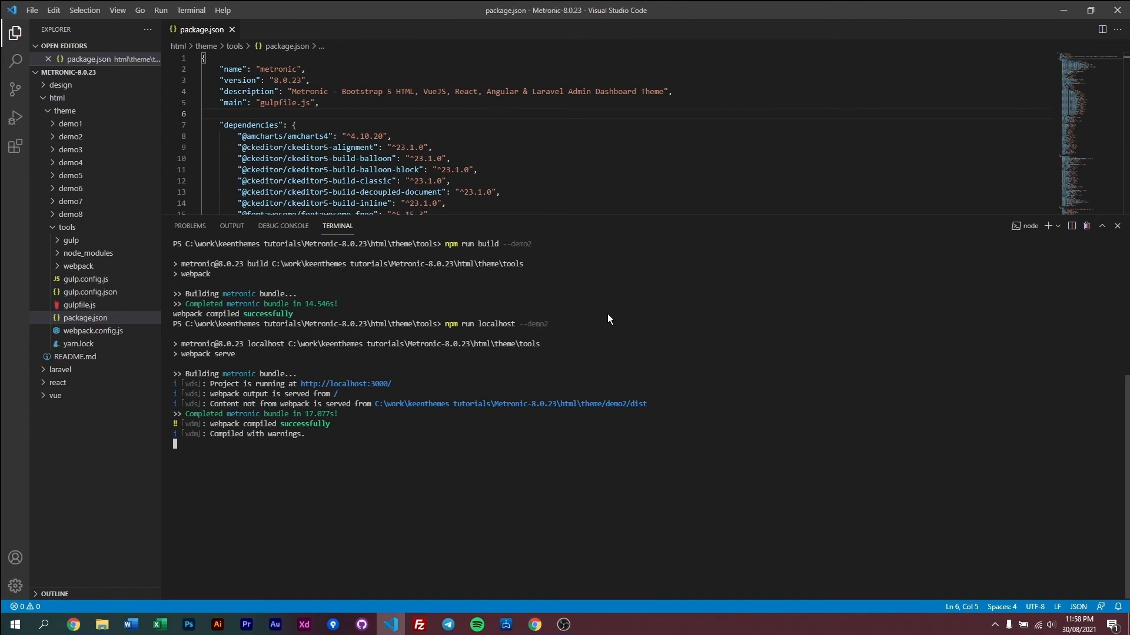
{"action": "left_click", "coordinate": [534, 625]}
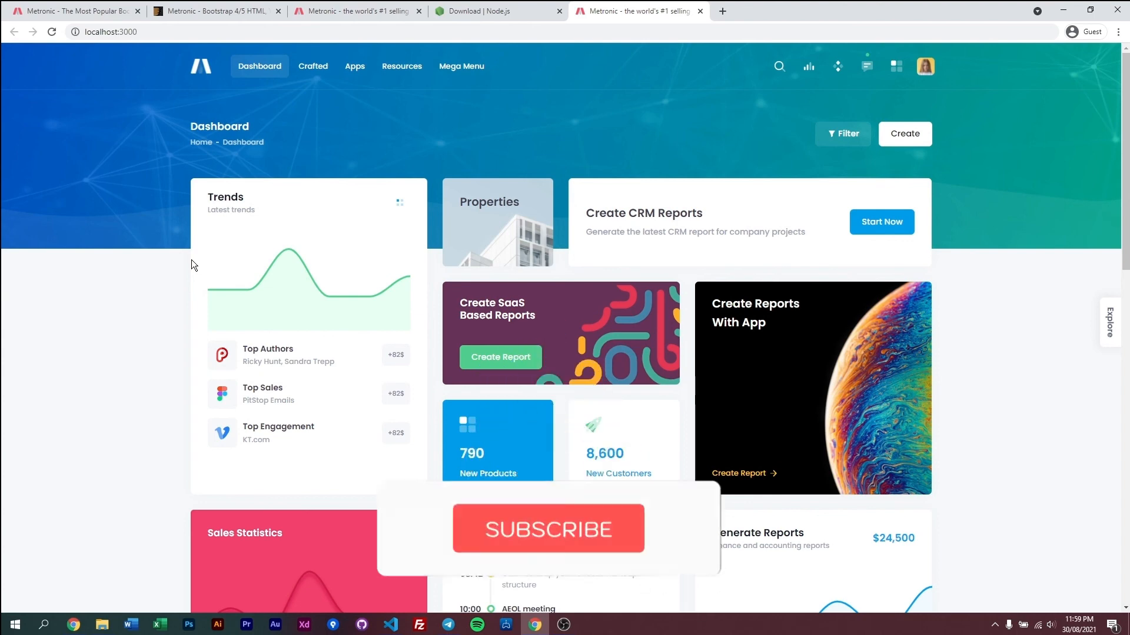
{"action": "left_click", "coordinate": [547, 529]}
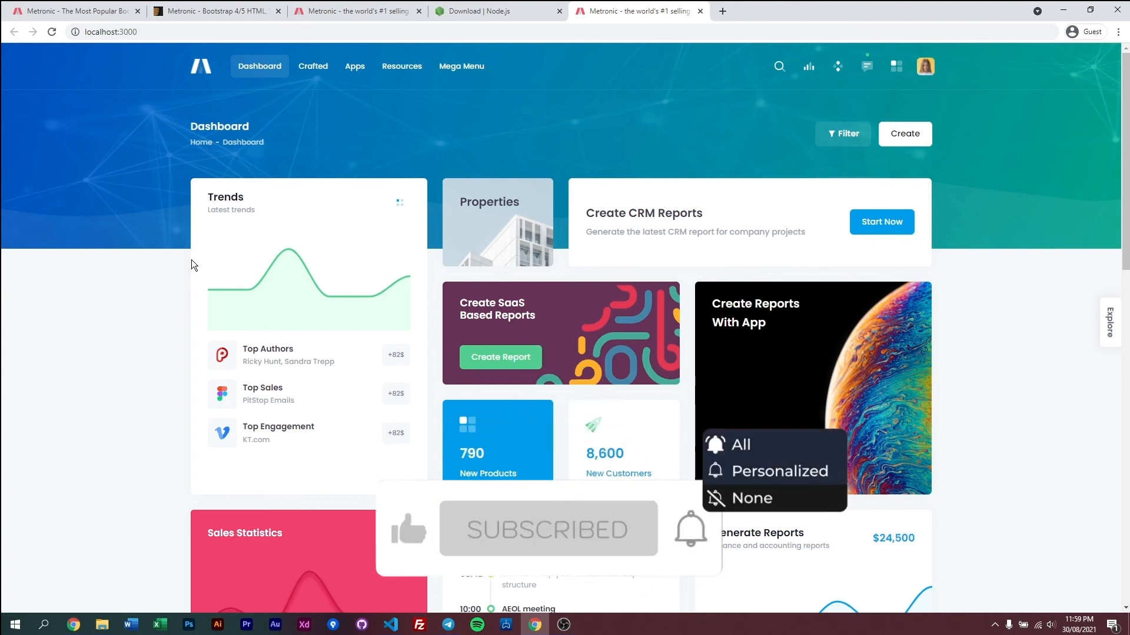